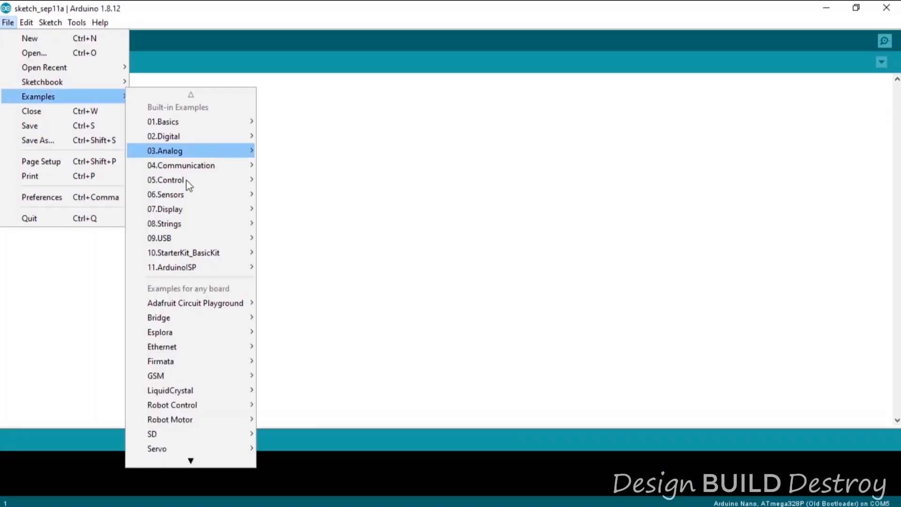
Open the ArduinoISP example sketch and upload it to the Arduino Nano.
left_click(172, 267)
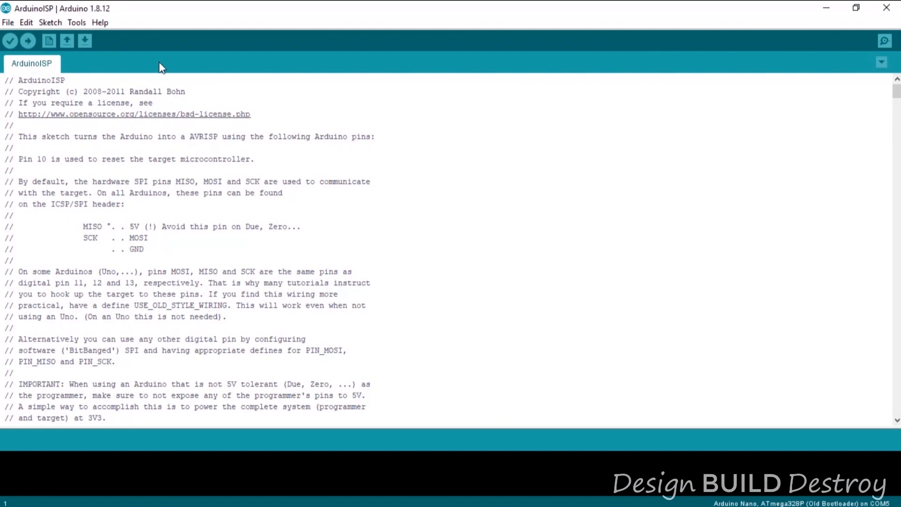
left_click(77, 22)
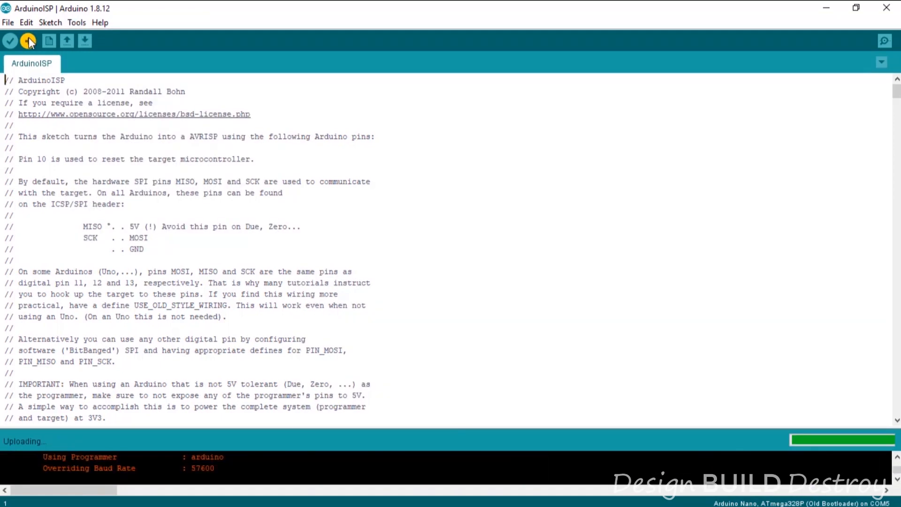
left_click(77, 23)
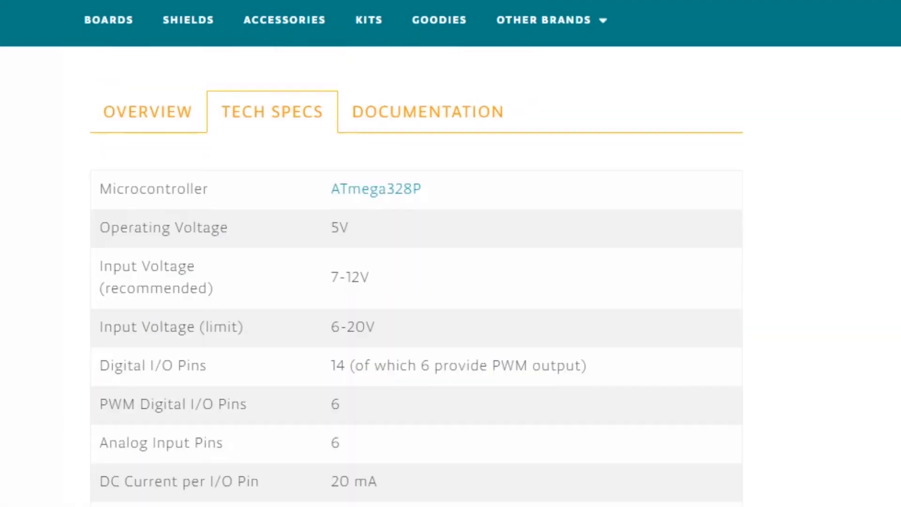
scroll("down", 3)
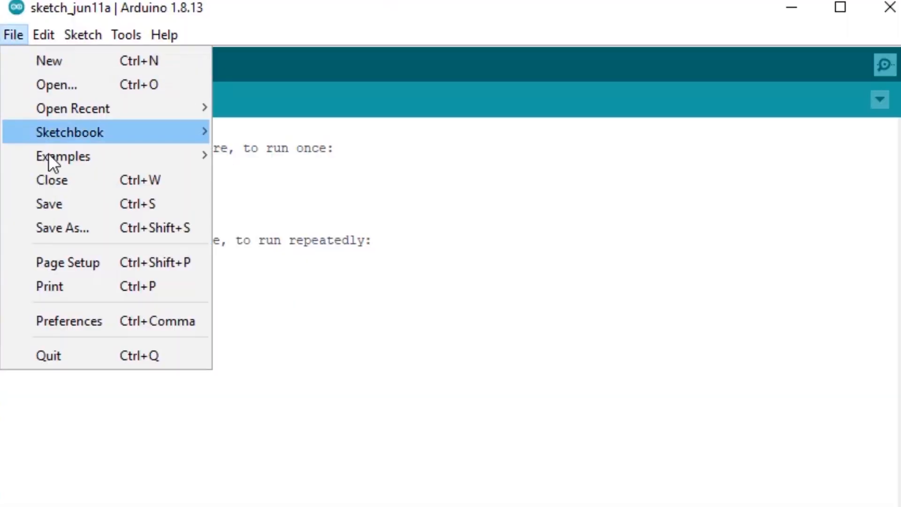
Open Preferences and follow the preferences.txt link to the Arduino15 data folder.
left_click(68, 320)
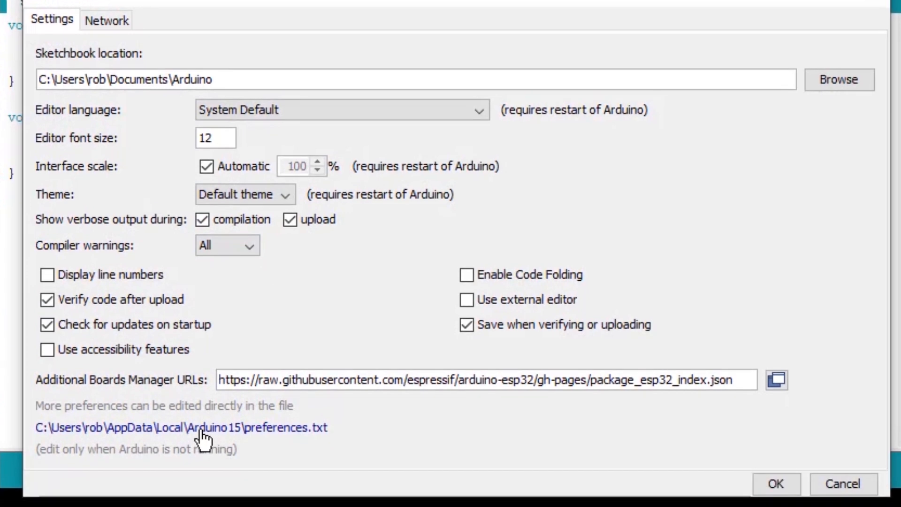
left_click(178, 428)
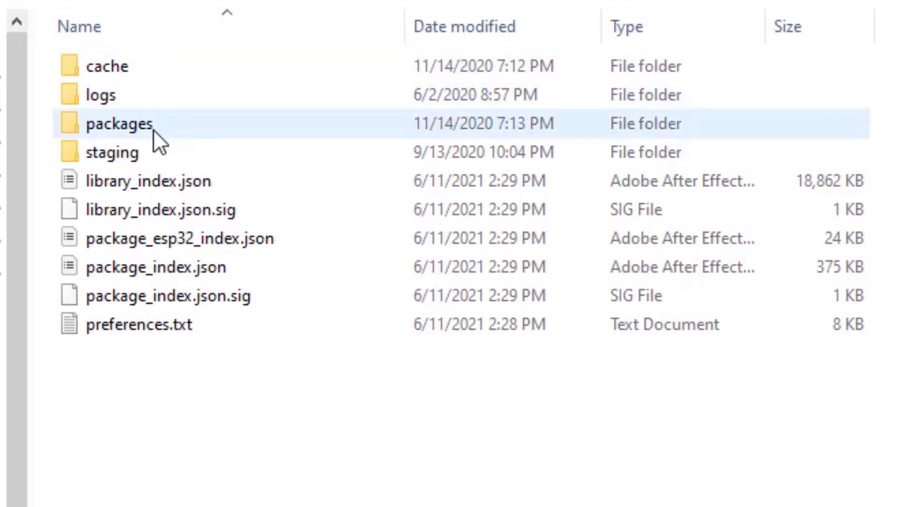
Browse packages > hardware > avr and open boards.txt in two Notepad windows.
double_click(118, 123)
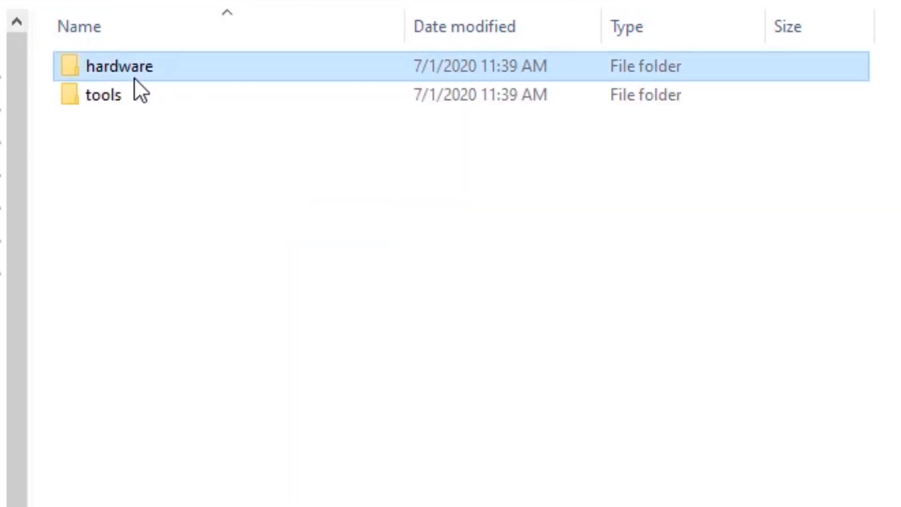
double_click(119, 66)
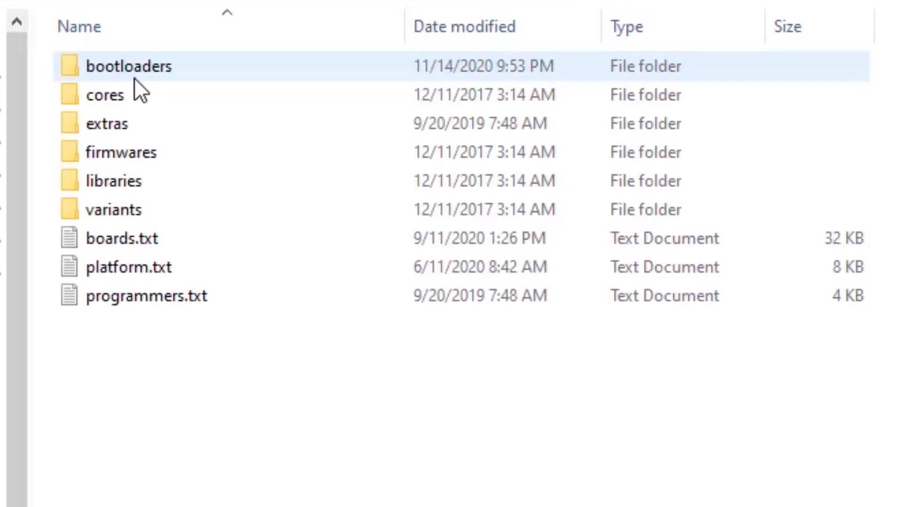
left_click(123, 238)
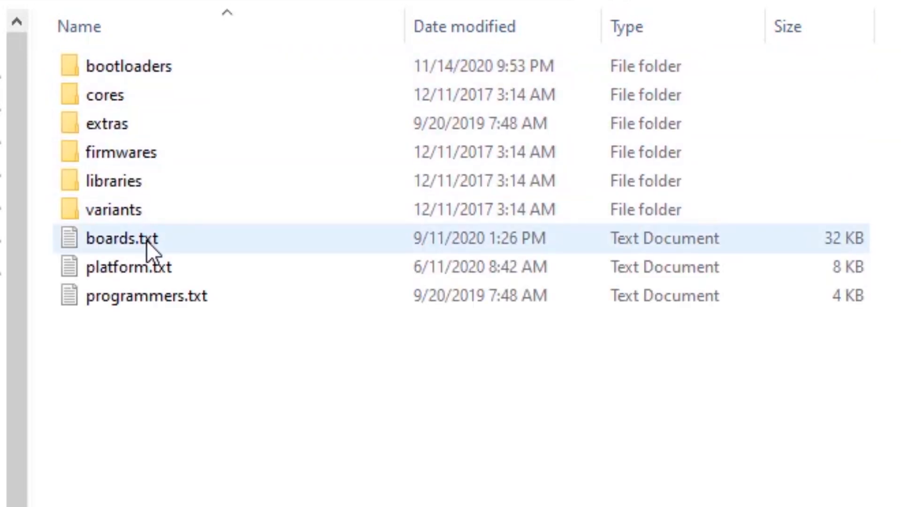
double_click(123, 238)
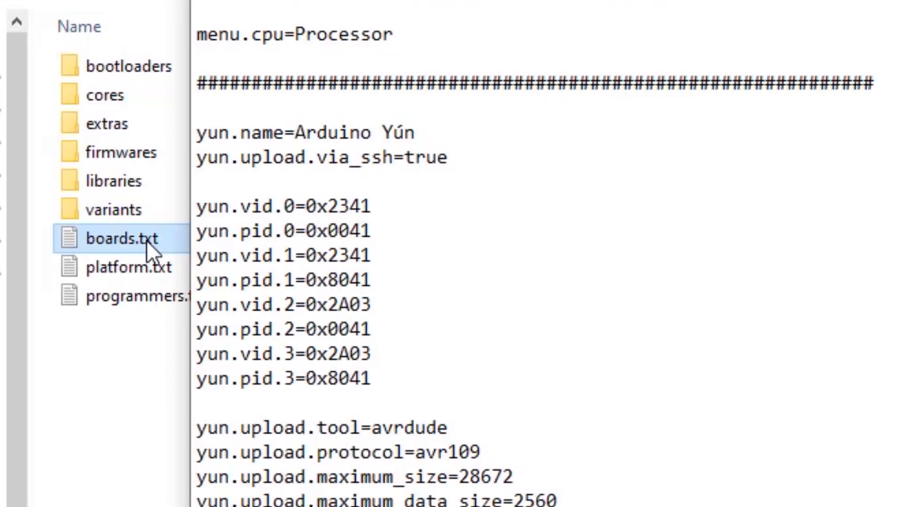
double_click(120, 239)
type("uno.boot")
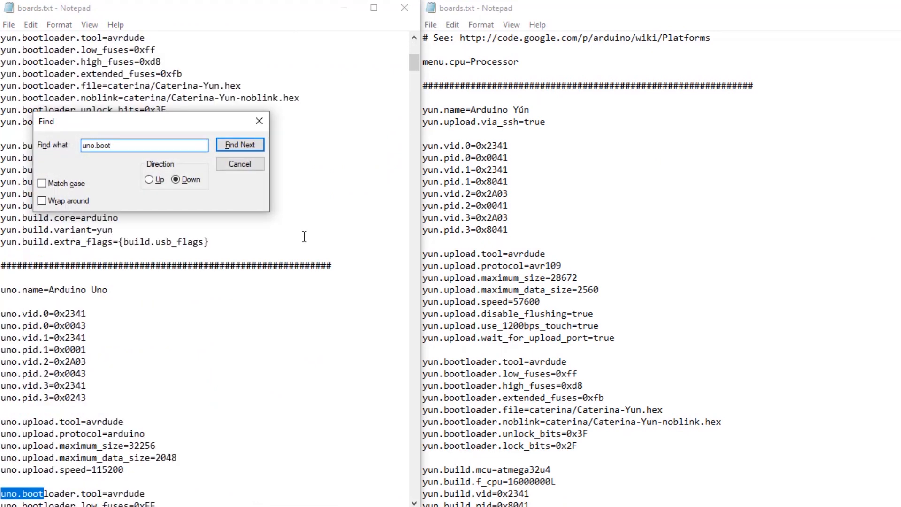
Search the second boards.txt copy for the nano.boot bootloader settings.
left_click(239, 164)
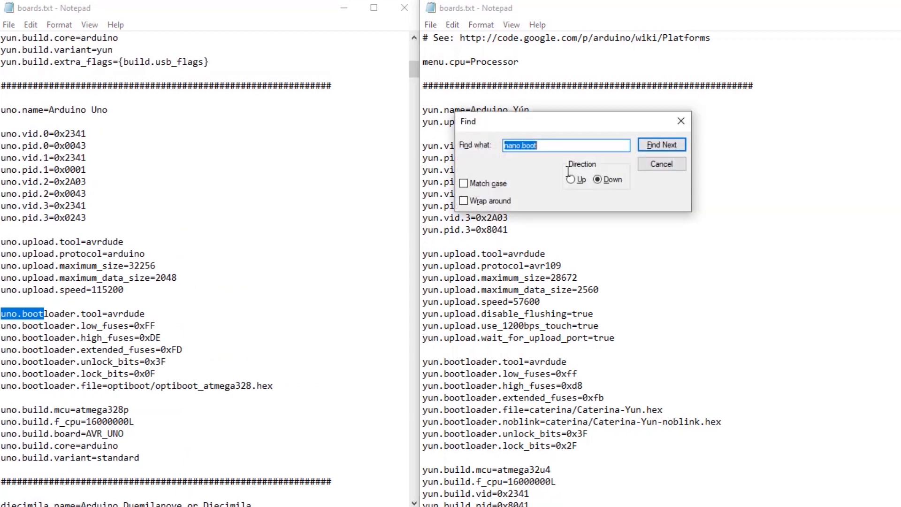
key("Backspace")
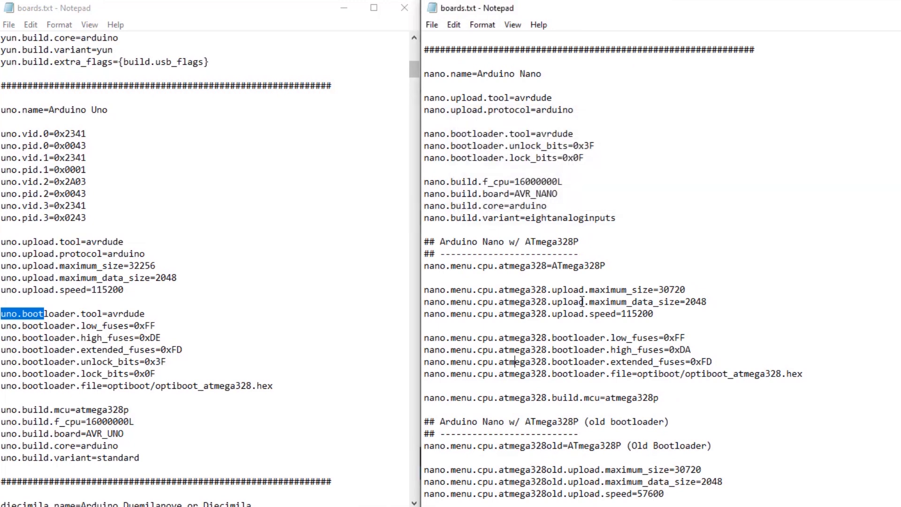
scroll("down", 3)
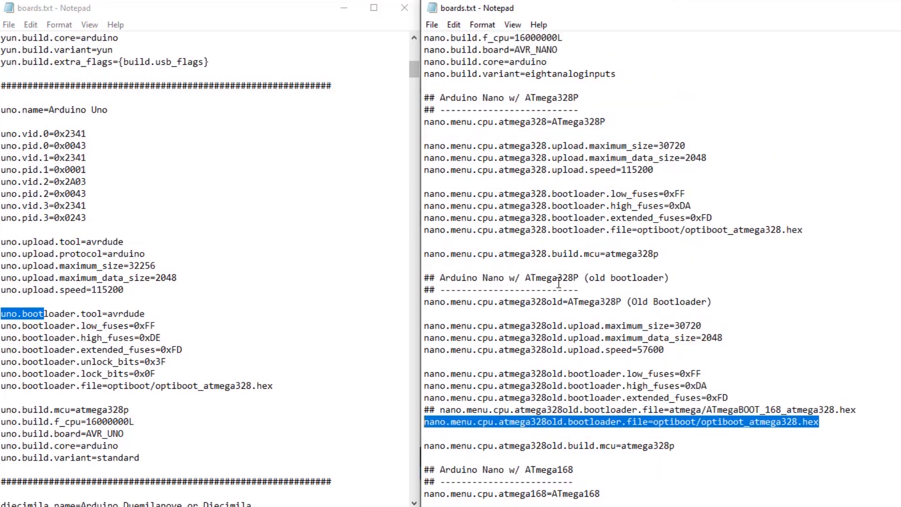
mouse_move(579, 316)
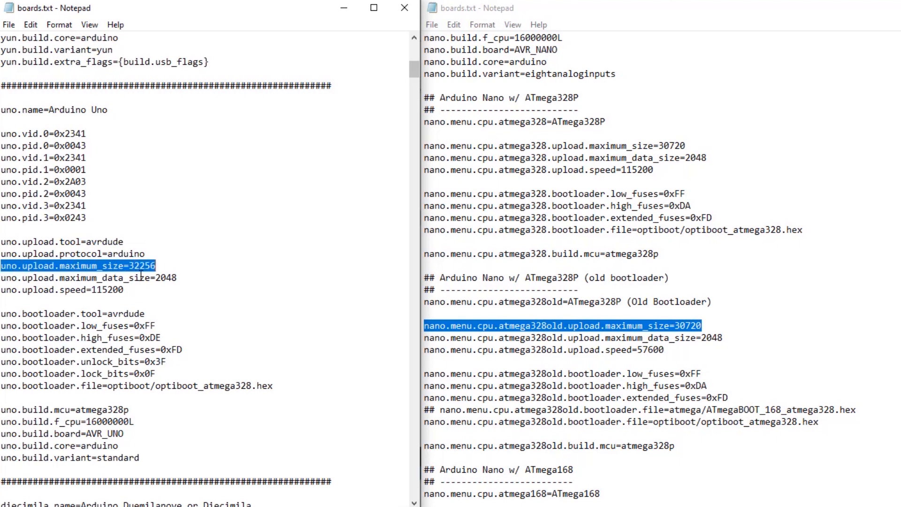
mouse_move(488, 259)
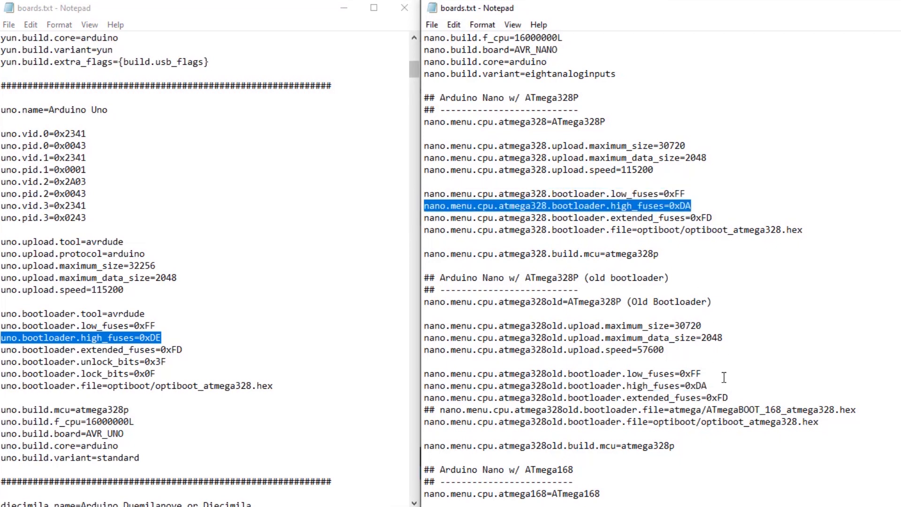
mouse_move(757, 416)
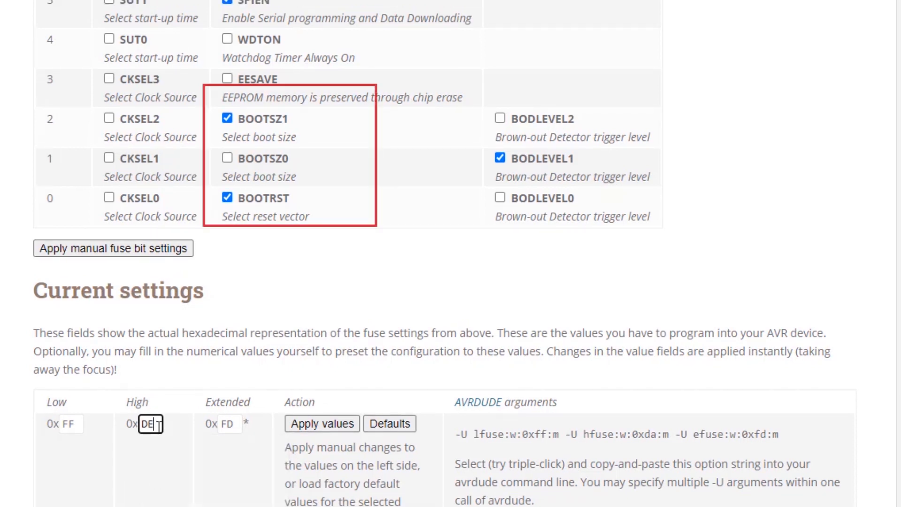
Enter DE as the high fuse value, clearing both boot-size bits.
left_click(226, 118)
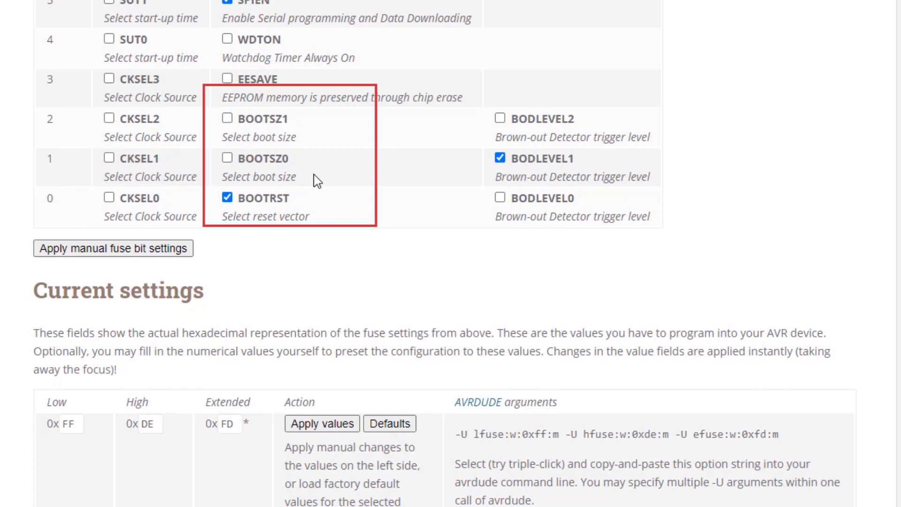
mouse_move(339, 193)
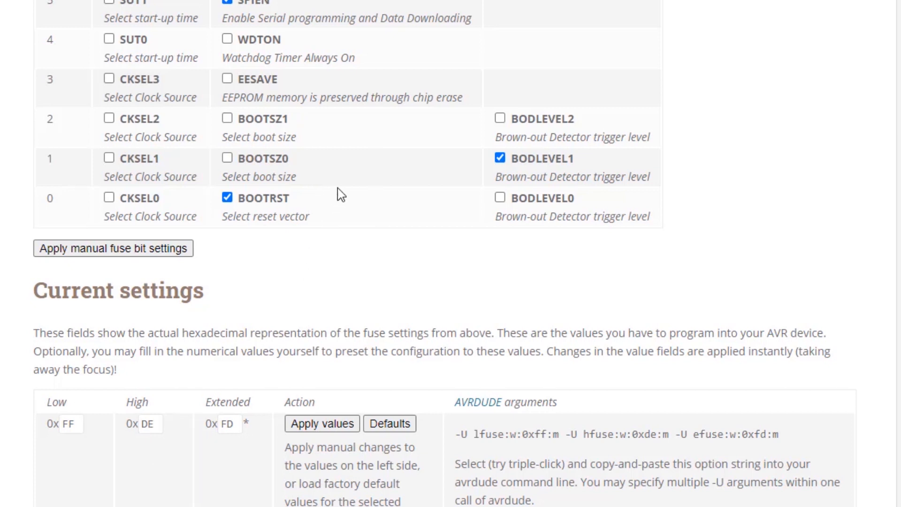
mouse_move(338, 154)
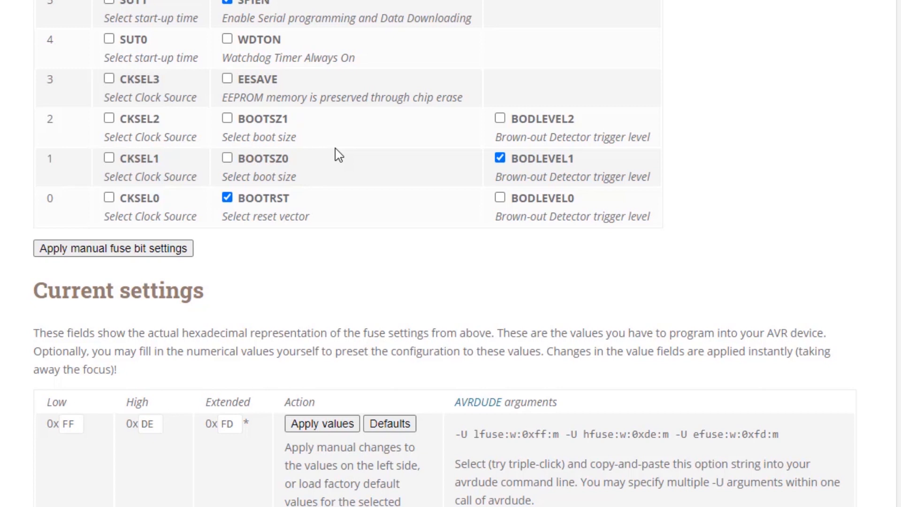
triple_click(149, 423)
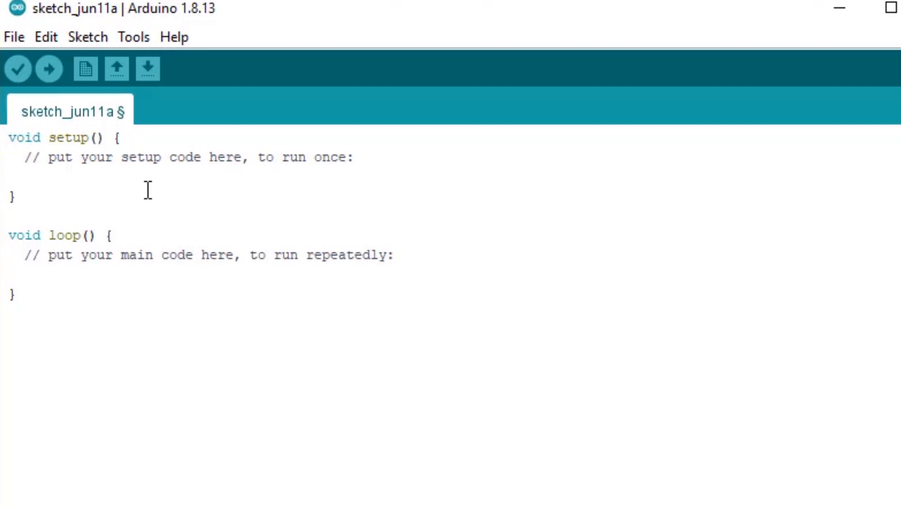
Add Serial.begin(115200) to setup().
type("S")
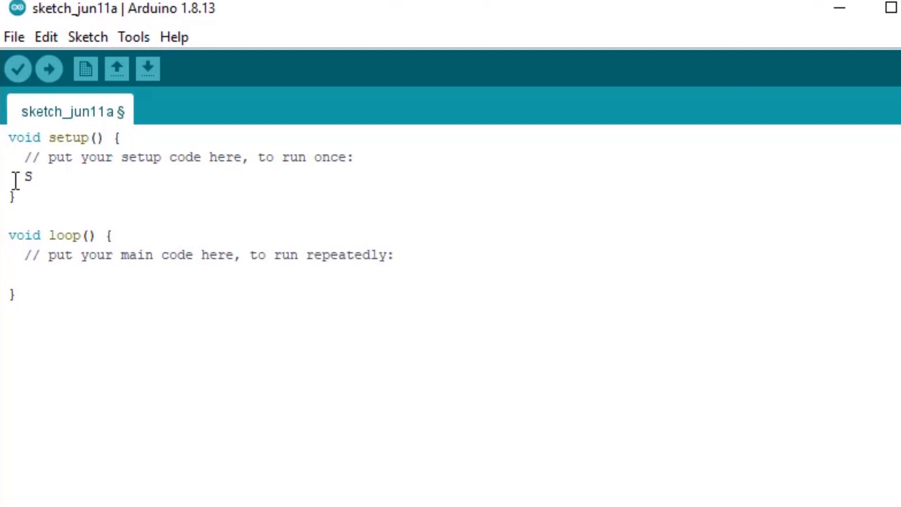
type("erial.begin")
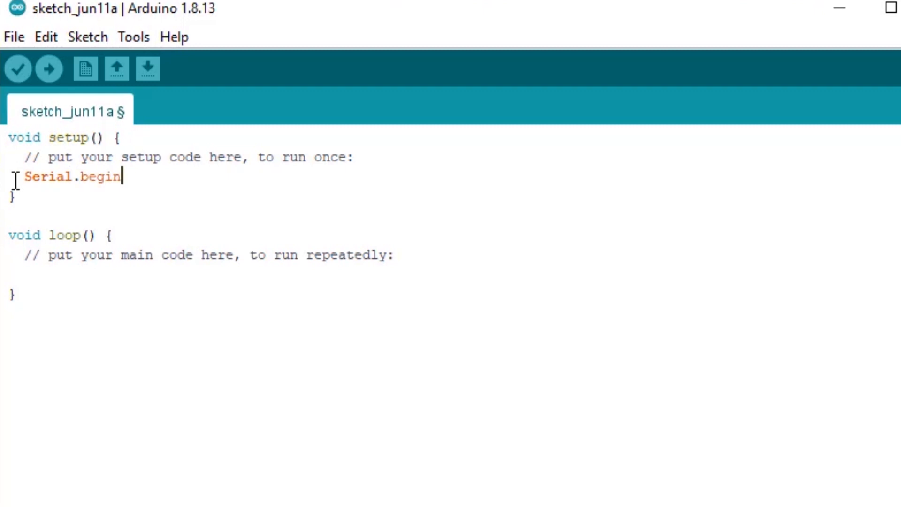
type("(115200)")
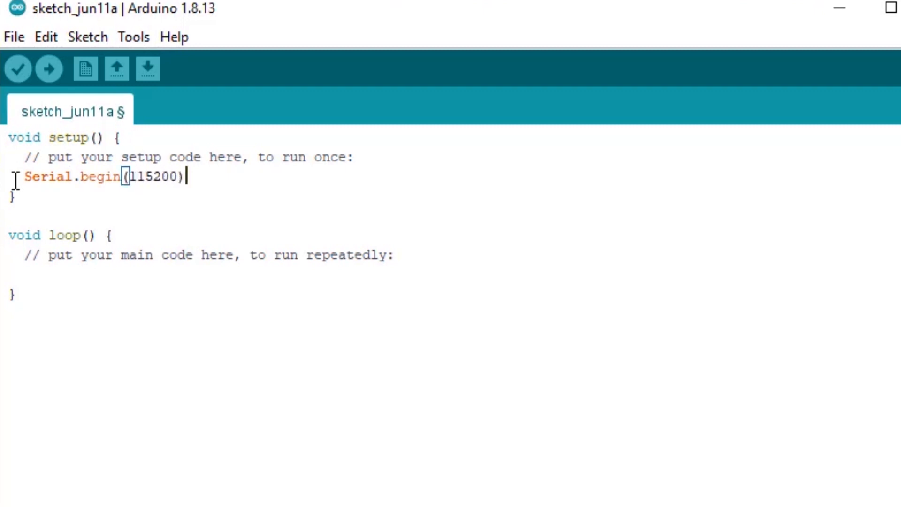
left_click(39, 276)
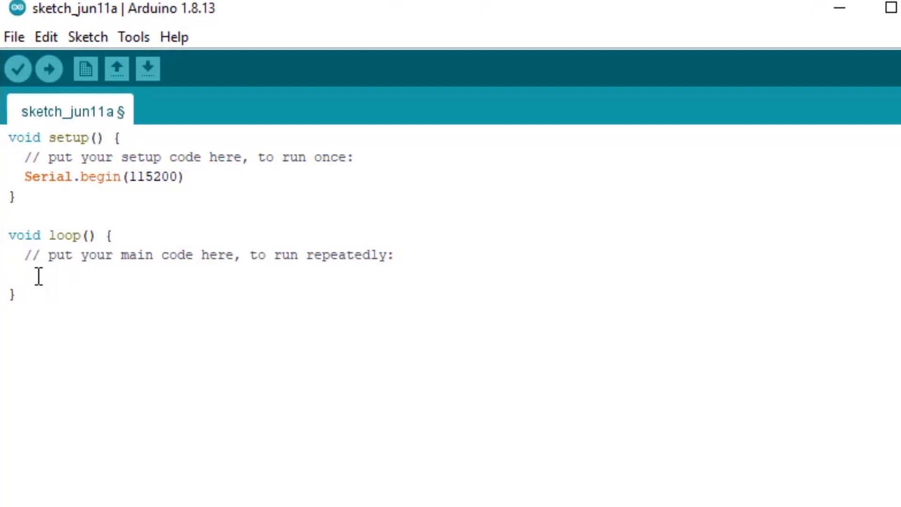
Start a Serial.print(F( call inside loop().
left_click(17, 274)
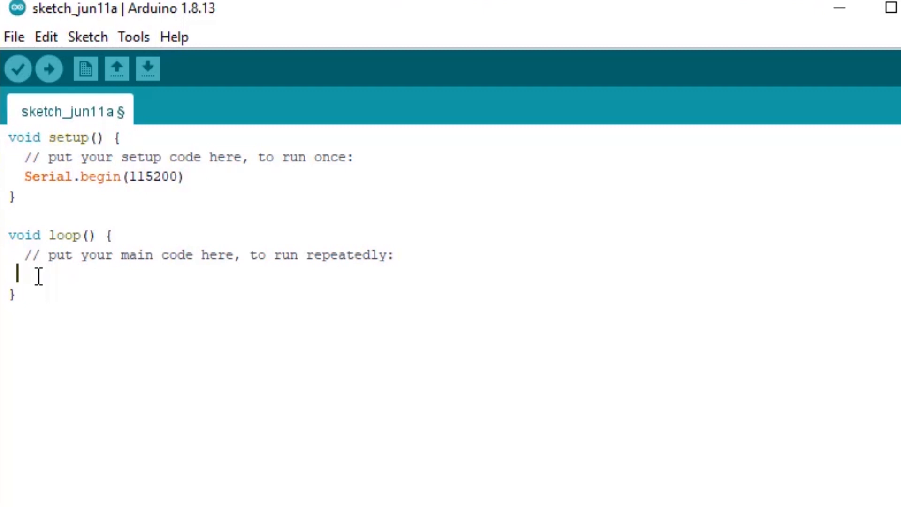
type("Se")
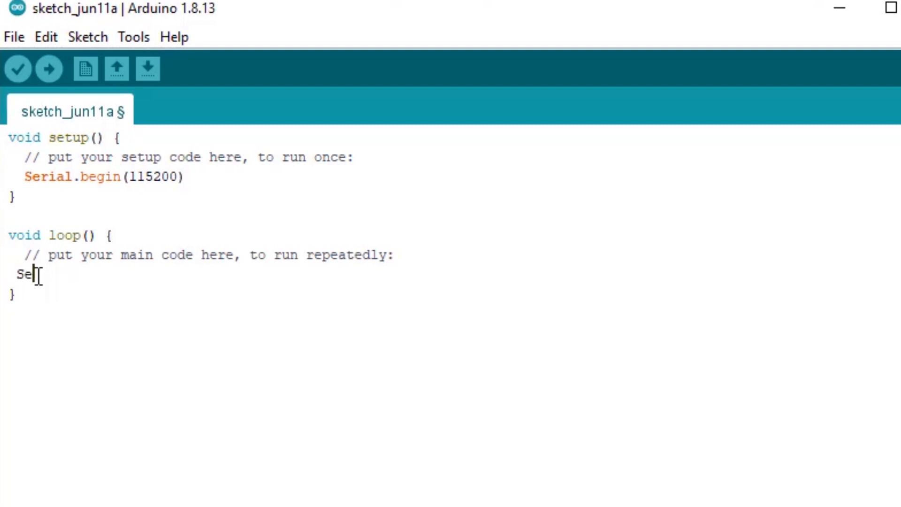
type("rial.print")
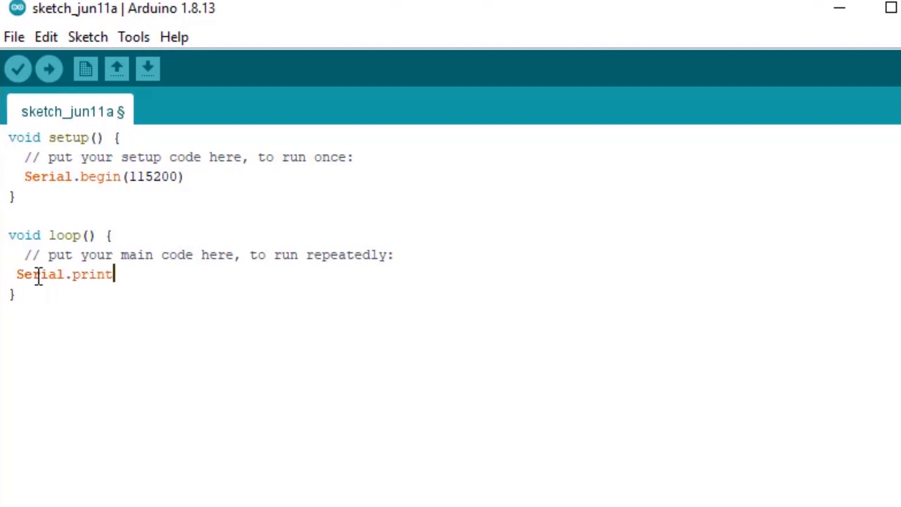
type("(")
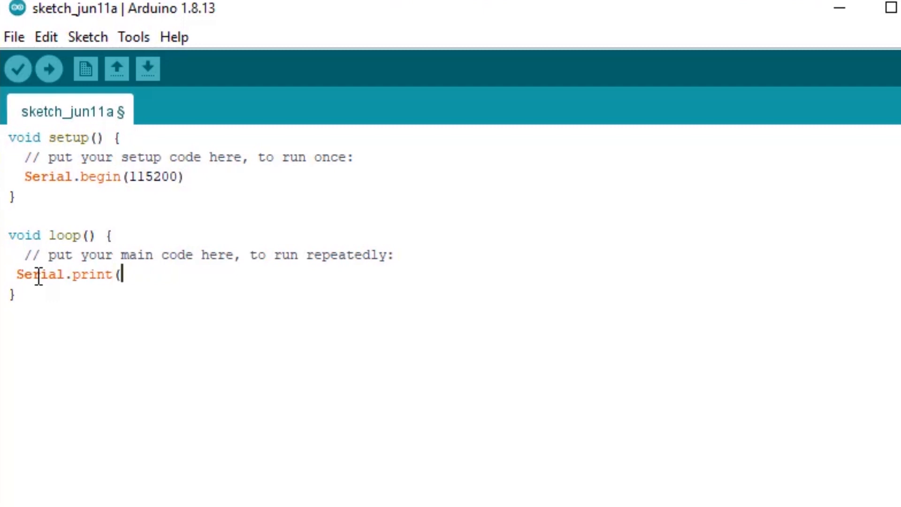
type("f")
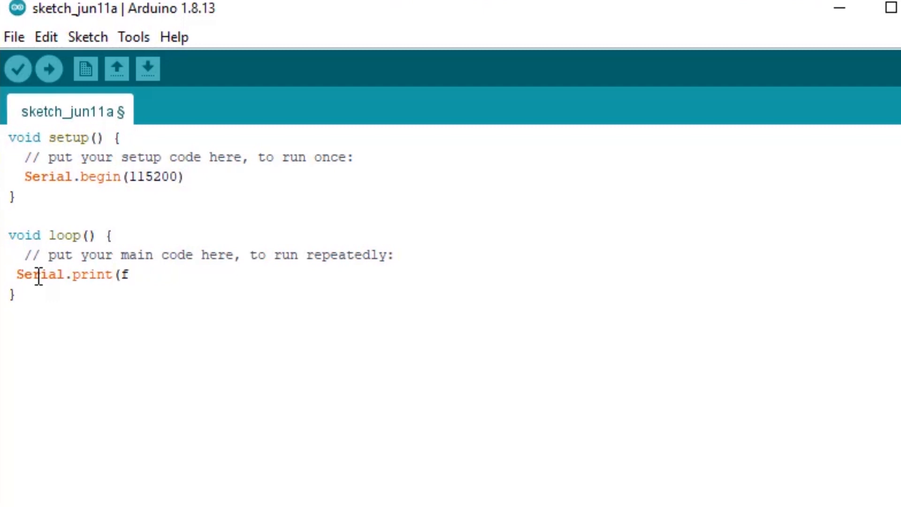
type("(")
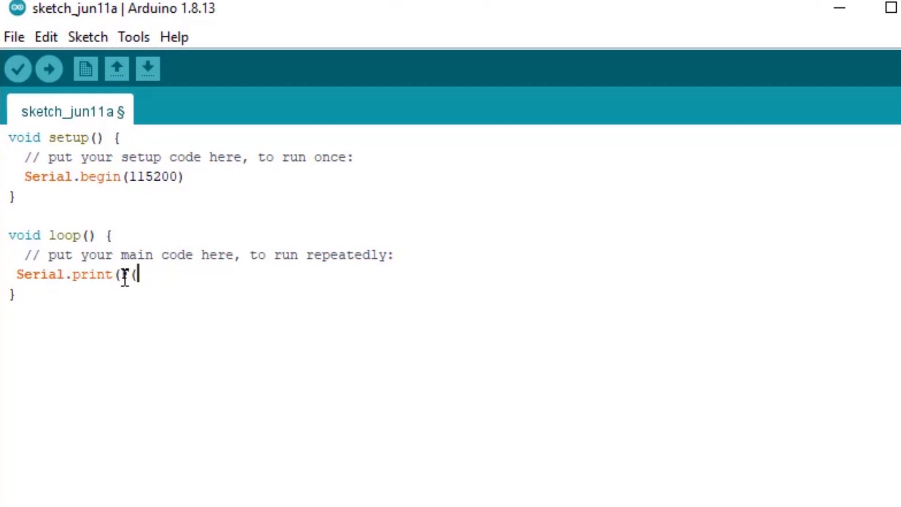
type("F")
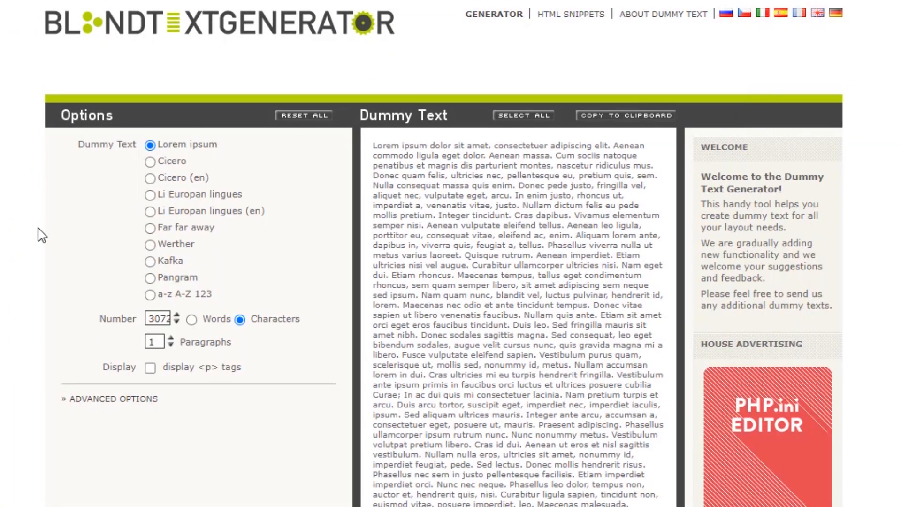
mouse_move(377, 152)
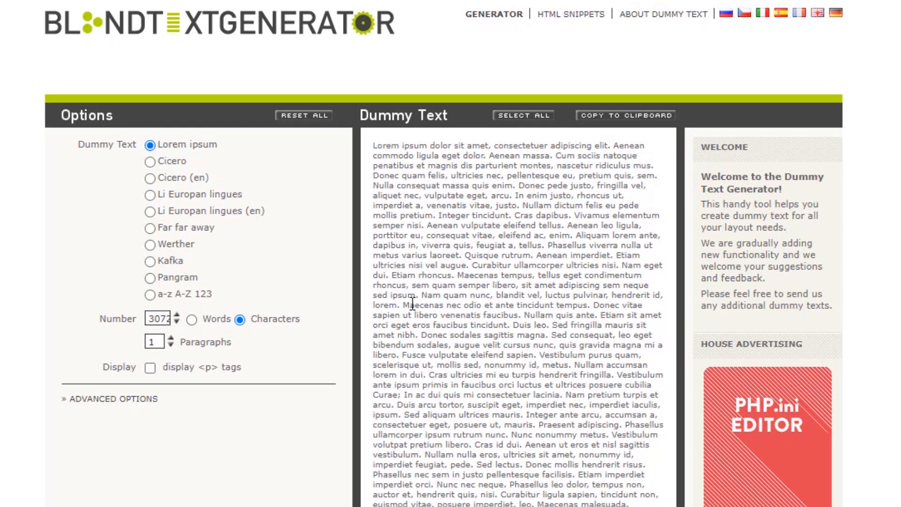
Select the generated Lorem ipsum dummy text in the Dummy Text box.
left_click(522, 115)
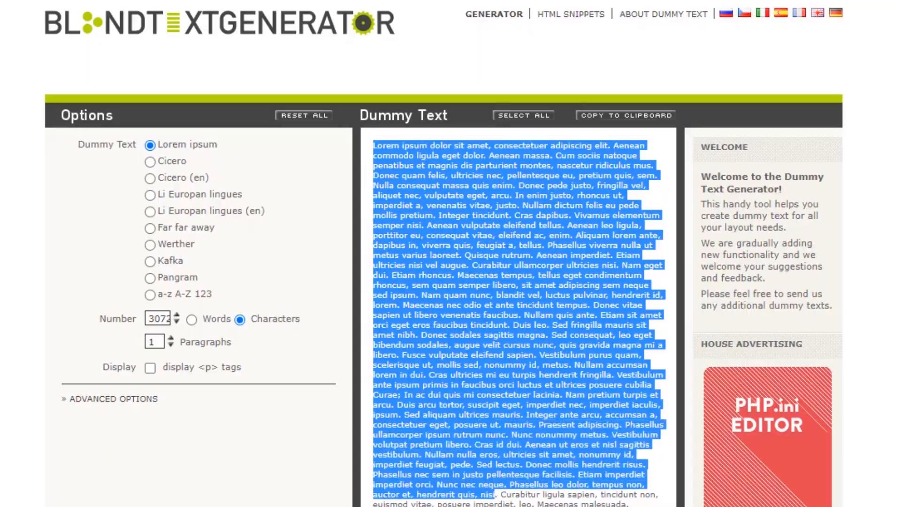
scroll("down", 3)
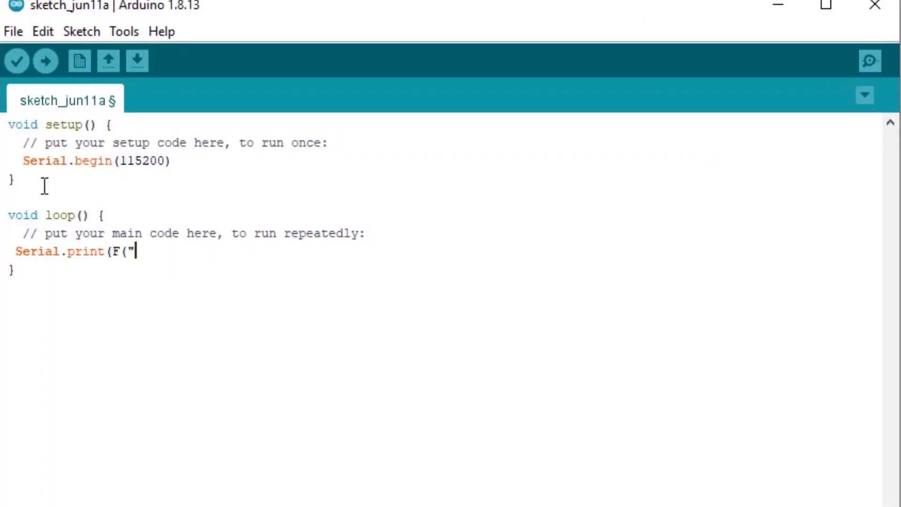
Paste the dummy text into F("") and save the sketch as default_memory_test.
type("Maecenas malesuada. Praesent congue erat at massa. Sed cursus turpis vitae tortor. Donec posuere vulputate arcu. Pha")
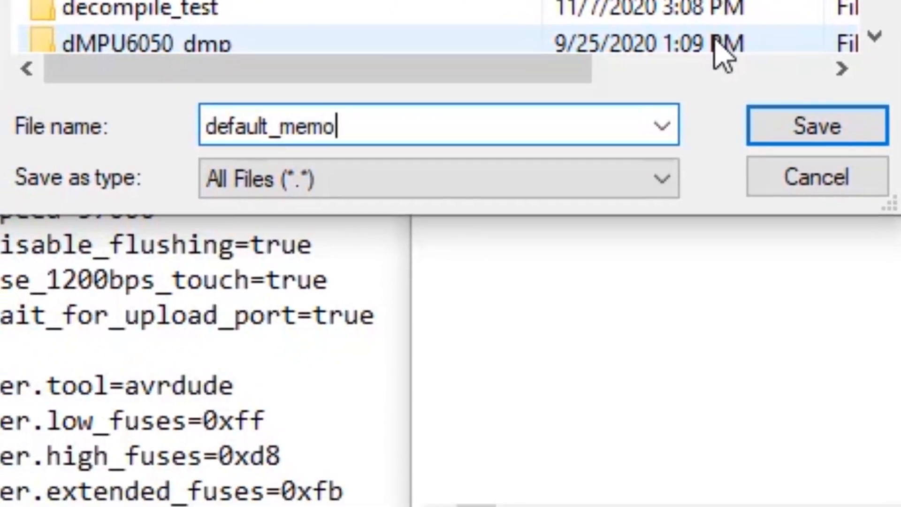
type("ry_test")
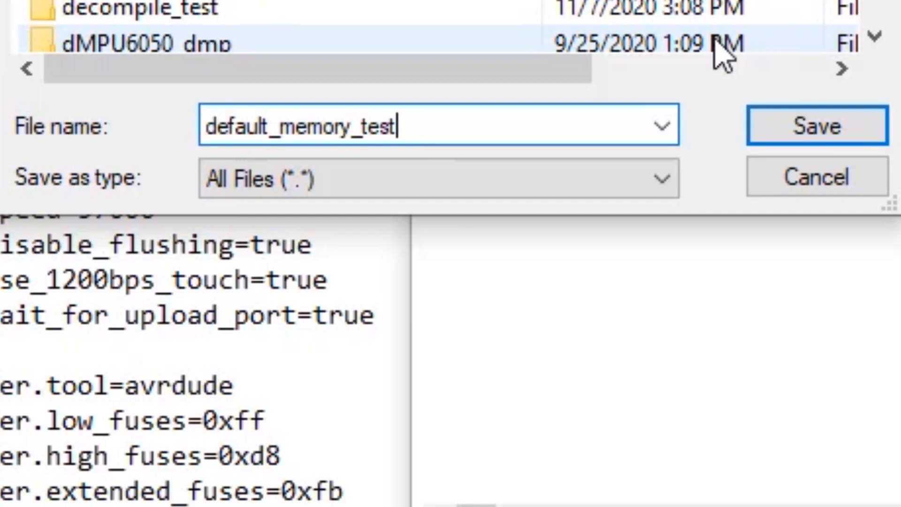
left_click(816, 126)
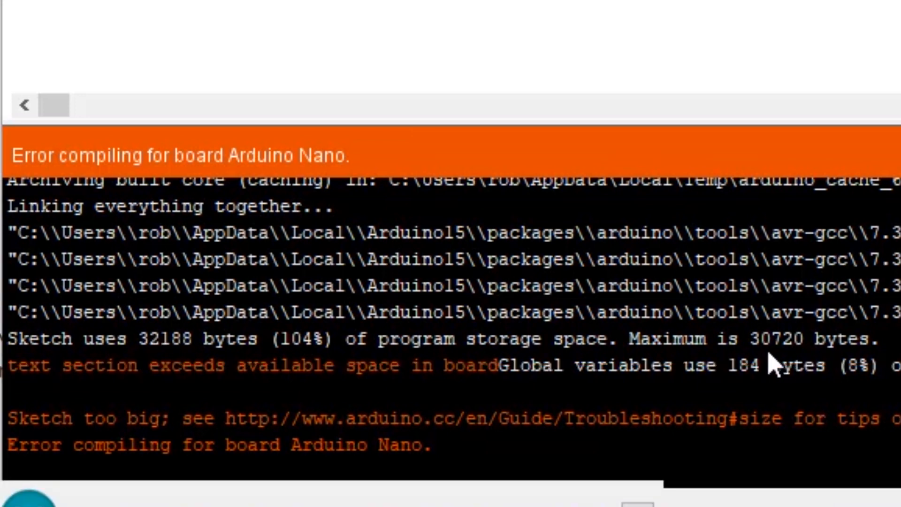
mouse_move(814, 365)
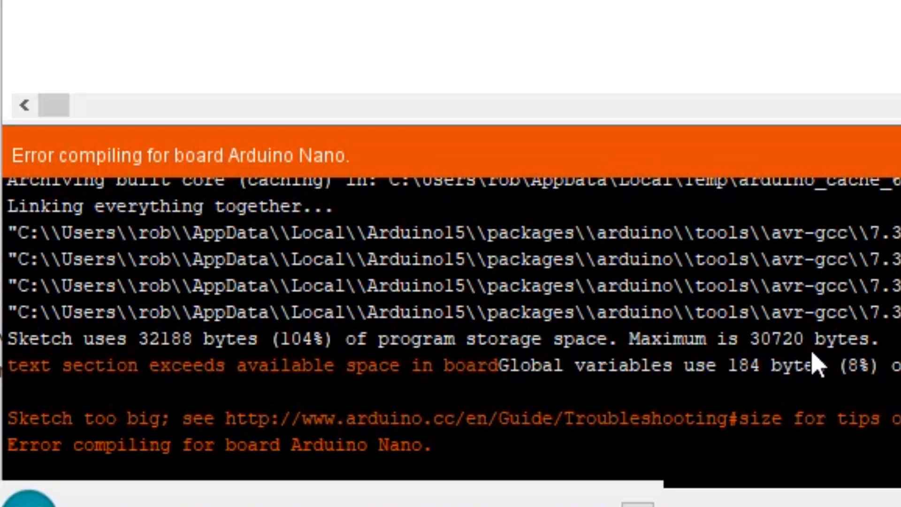
mouse_move(776, 363)
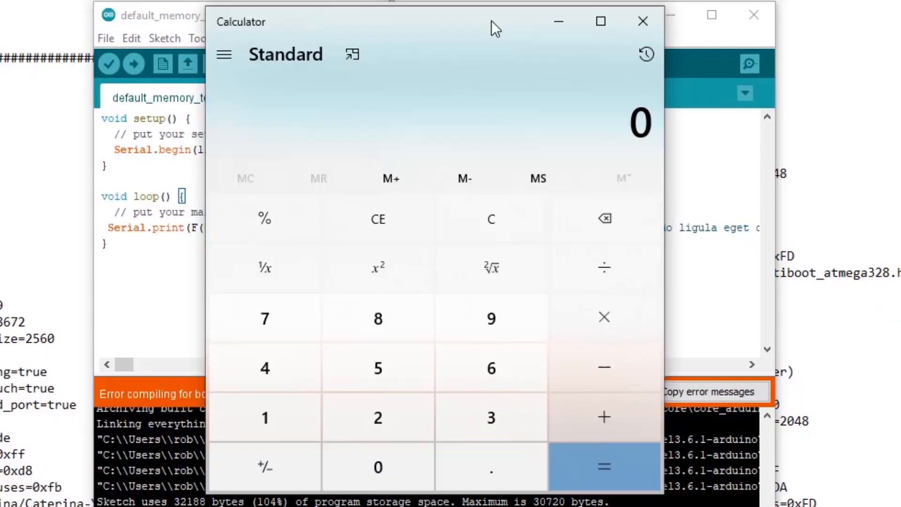
Compute 32188 minus 30720 in Calculator to find the overflow.
type("32188")
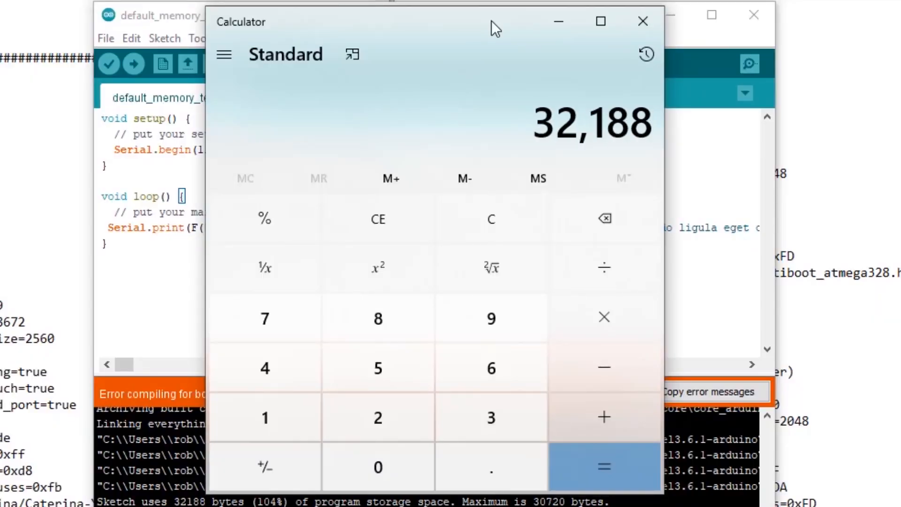
left_click(377, 467)
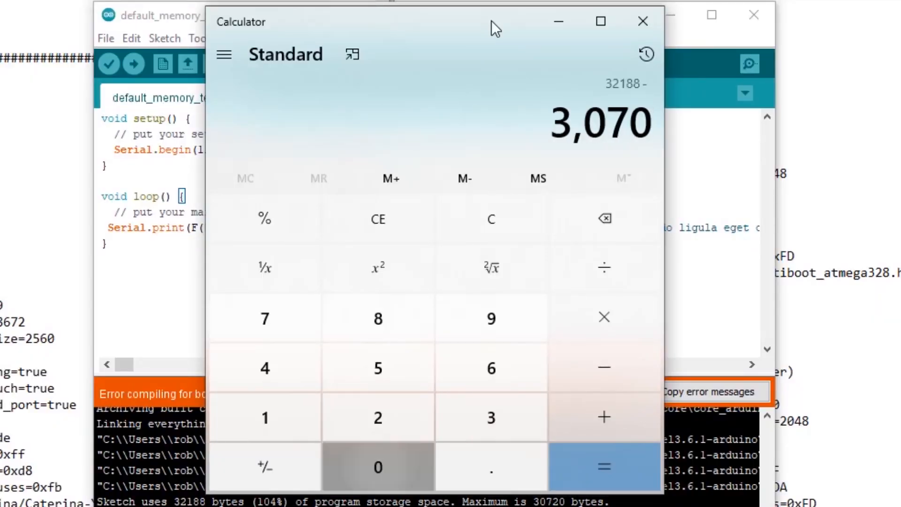
left_click(605, 218)
type("14")
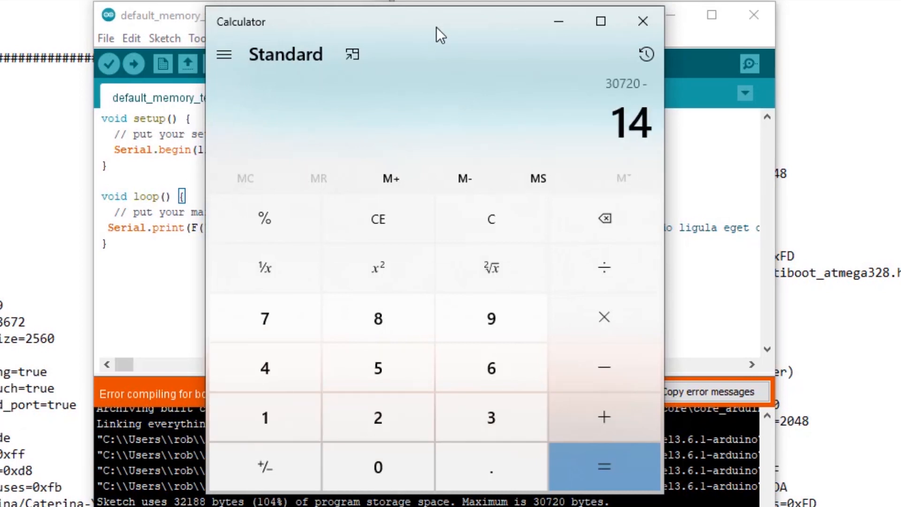
left_click(604, 466)
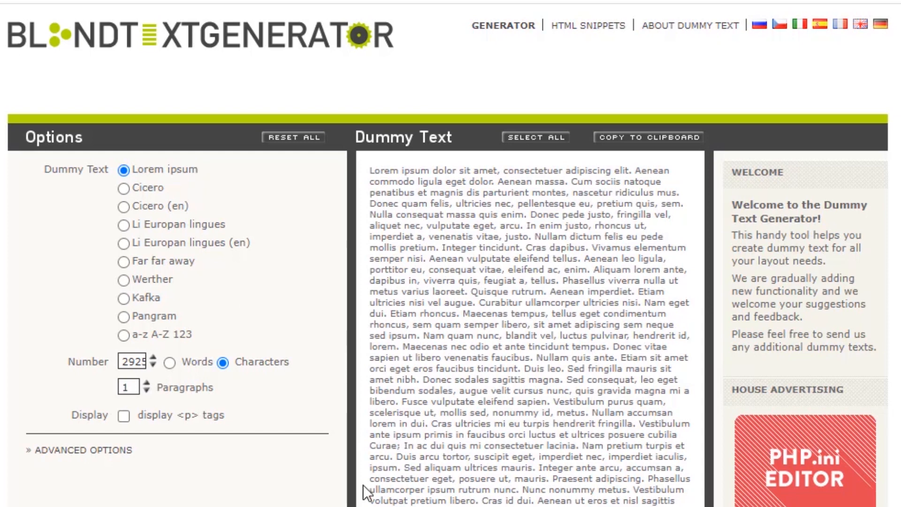
Select the regenerated 2925-character dummy text to replace the sketch's string.
left_click(536, 137)
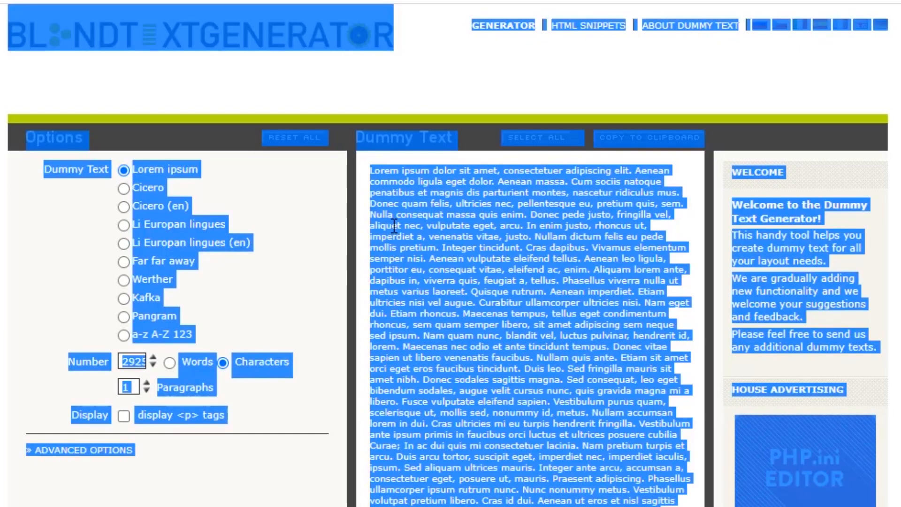
scroll("down", 3)
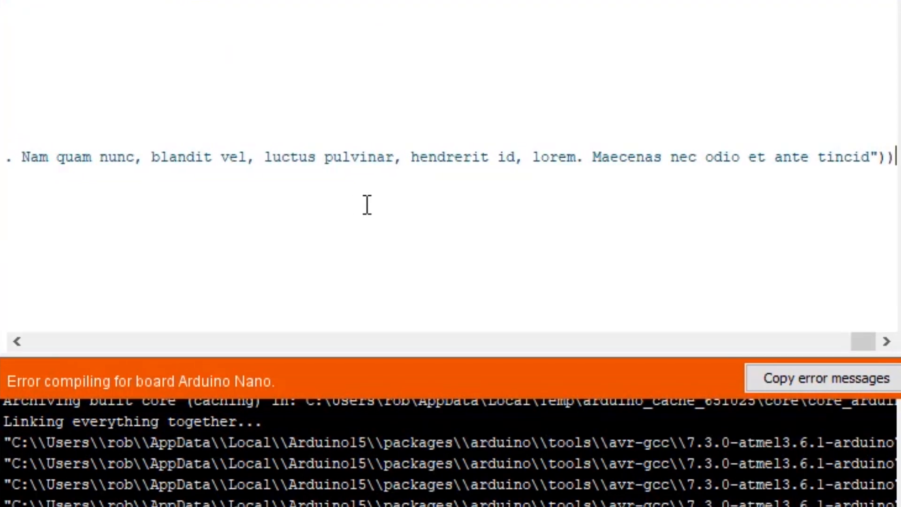
scroll("left", 3)
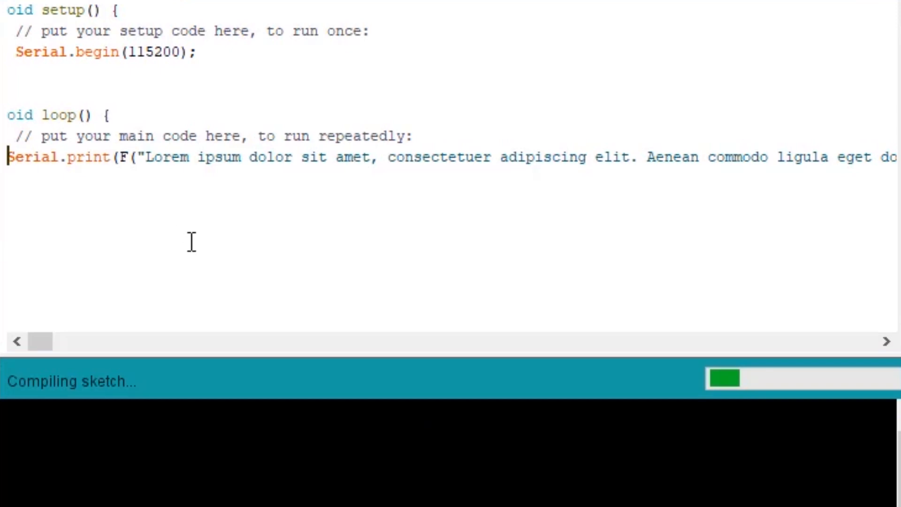
scroll("down", 3)
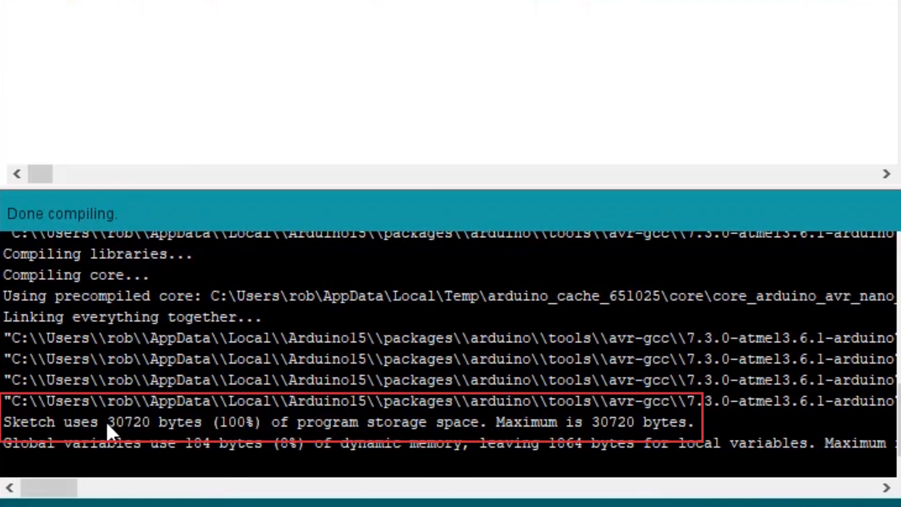
mouse_move(115, 434)
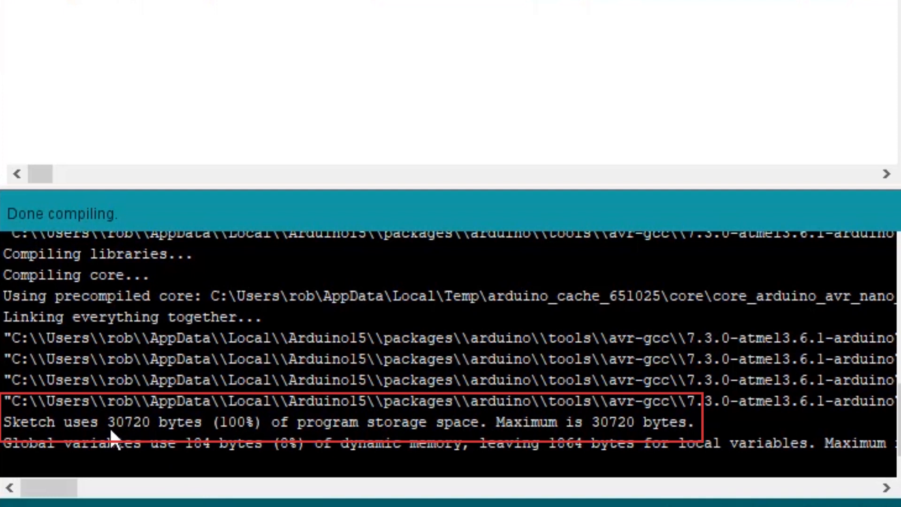
mouse_move(193, 454)
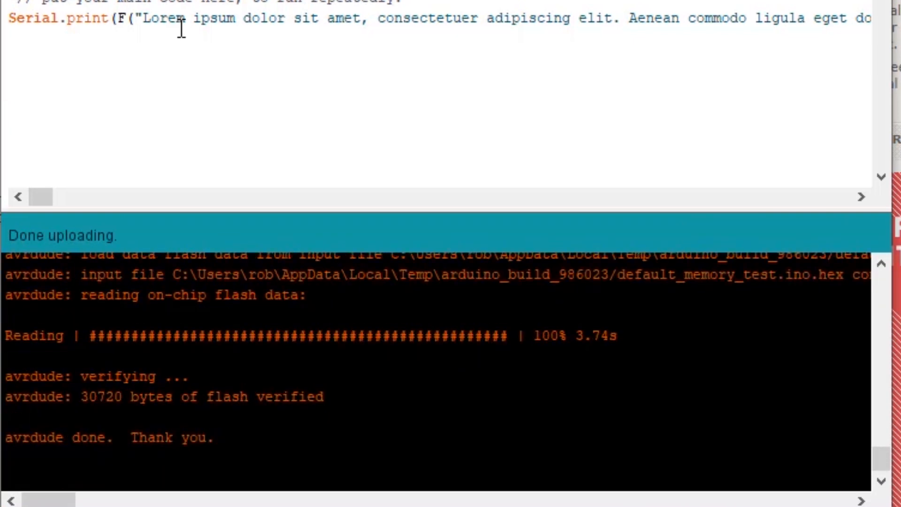
Open the fusebytes Serial Monitor and read the fuse report showing Fuse High DA.
scroll("up", 3)
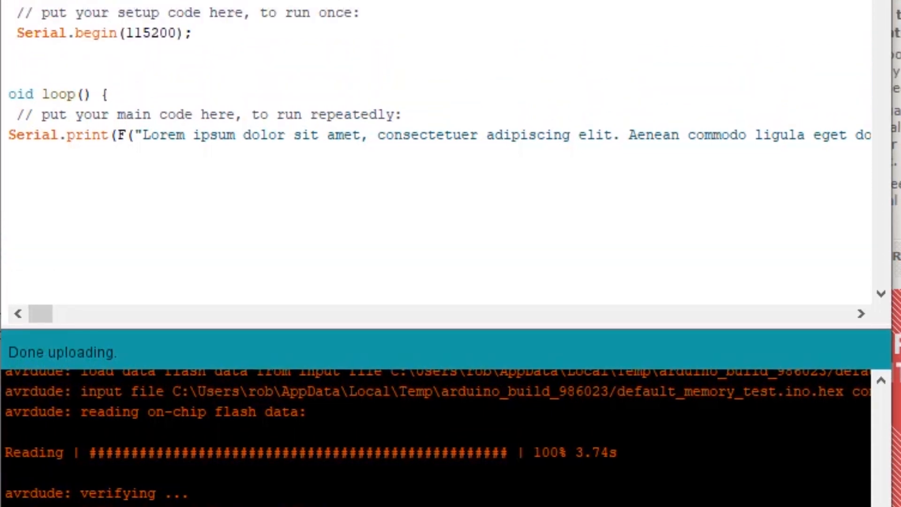
left_click(141, 6)
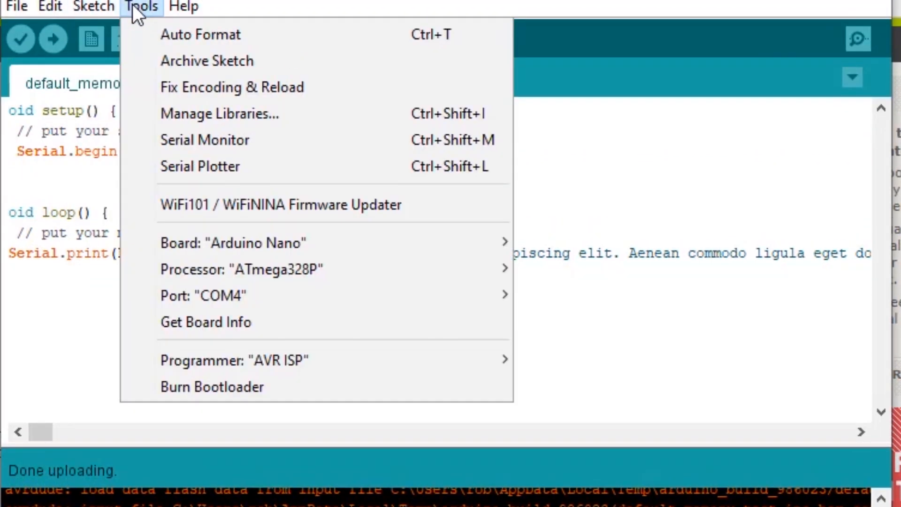
left_click(205, 140)
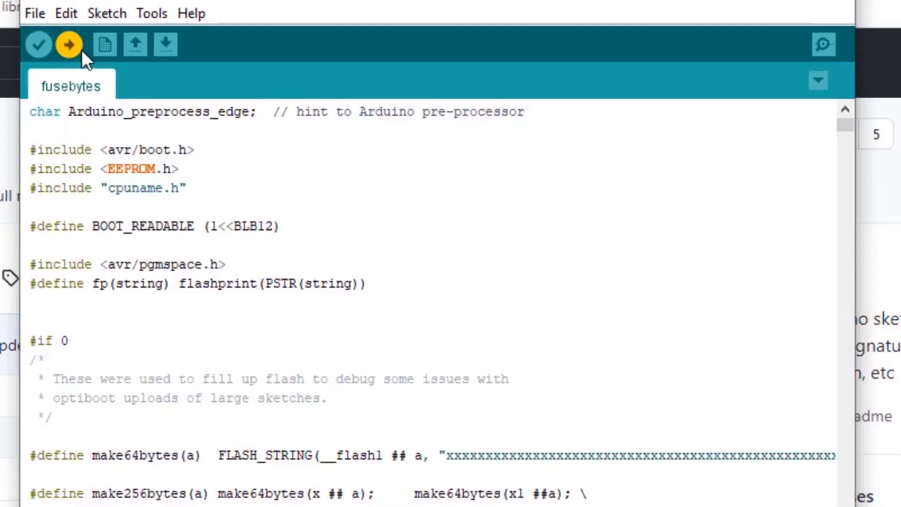
mouse_move(152, 13)
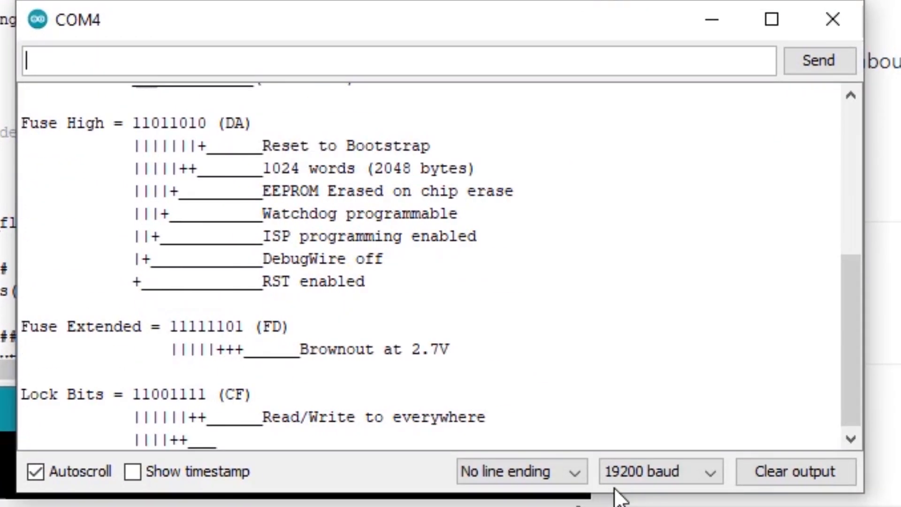
scroll("down", 3)
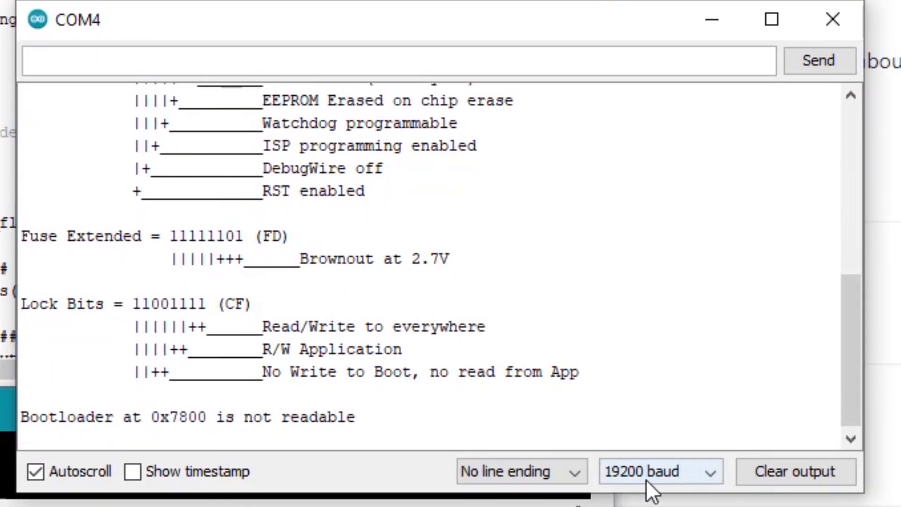
scroll("up", 3)
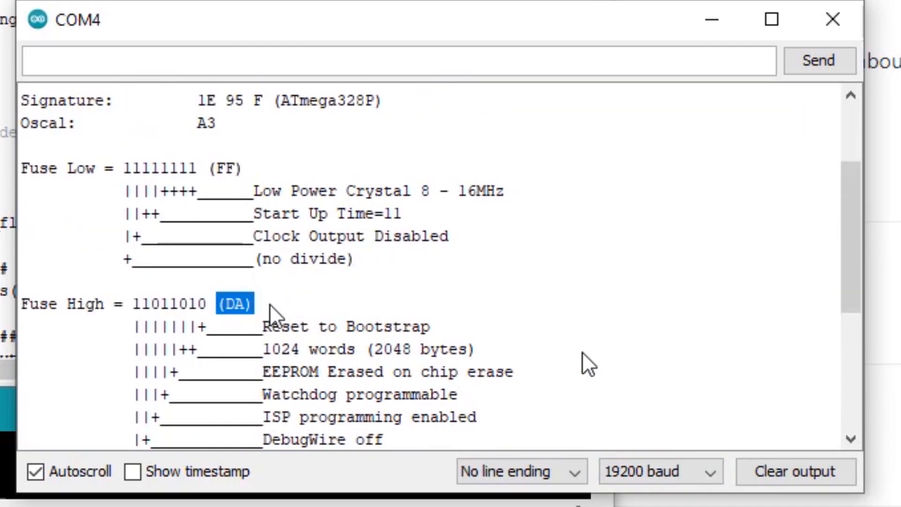
scroll("down", 3)
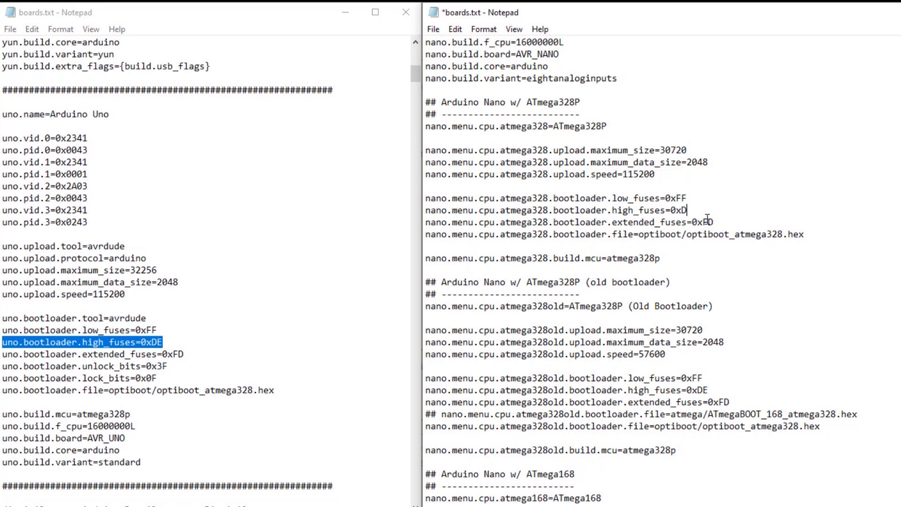
In boards.txt, set Nano high_fuses to 0xDE and maximum_size from 30720 to 32256.
type("E")
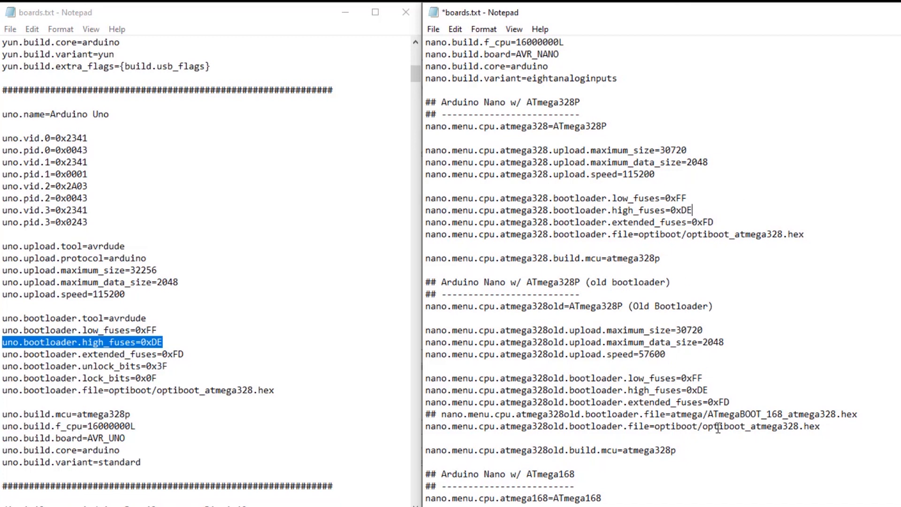
left_click(707, 390)
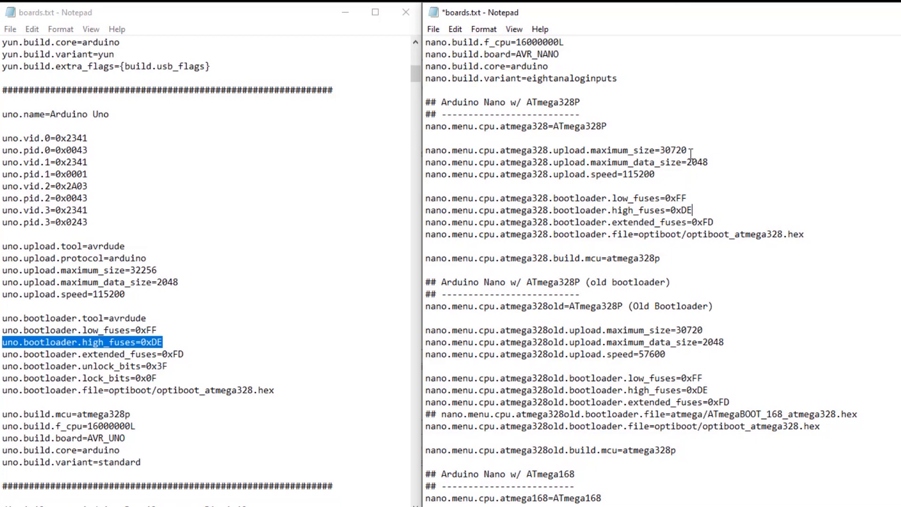
double_click(670, 150)
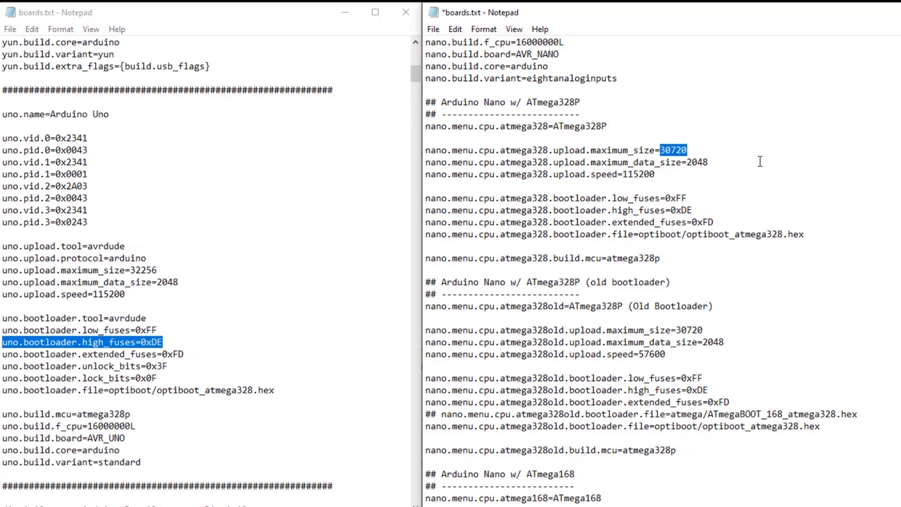
type("32")
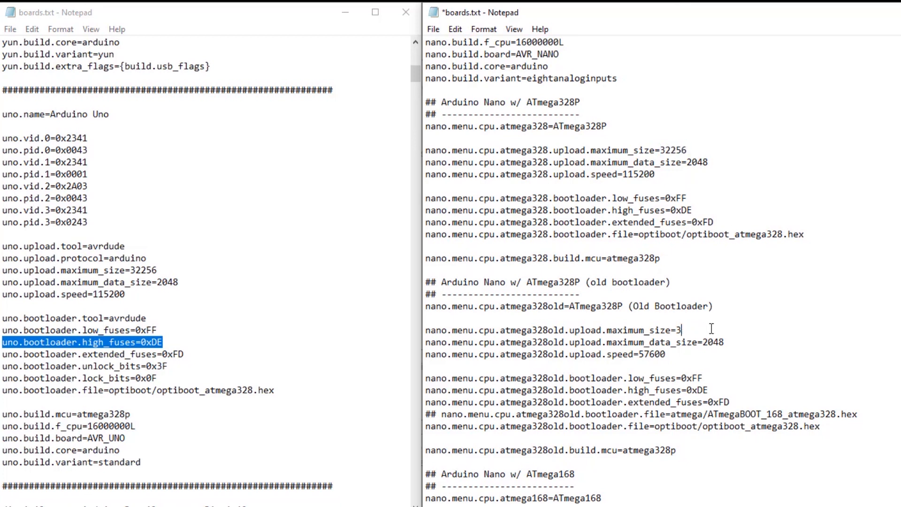
type("2256")
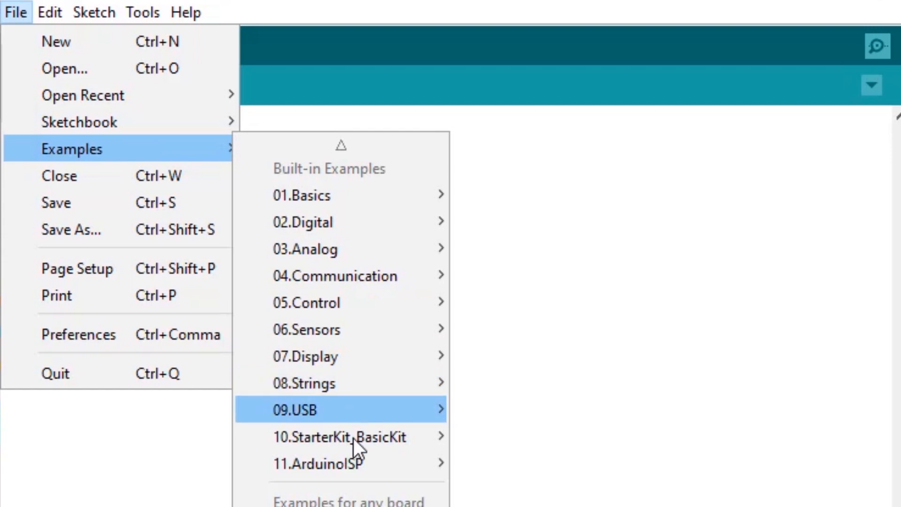
Upload the ArduinoISP example and select Arduino as ISP as the programmer.
left_click(318, 463)
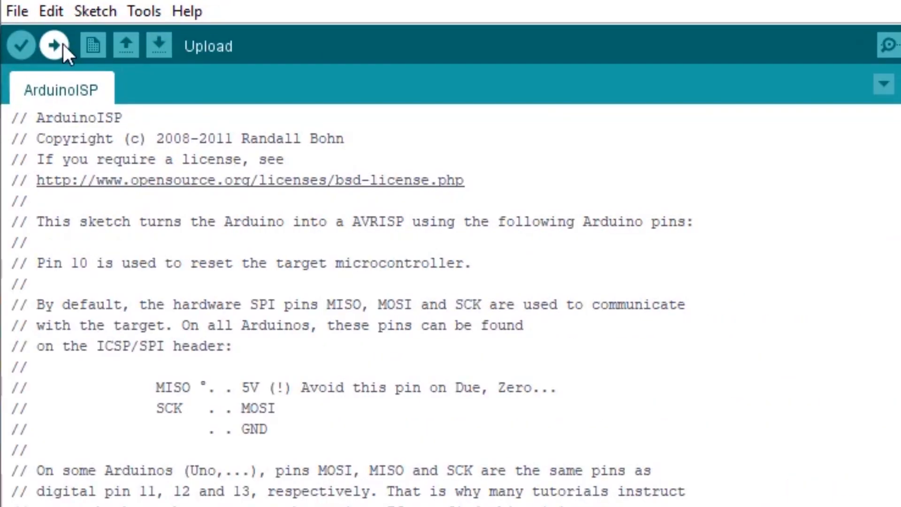
left_click(53, 45)
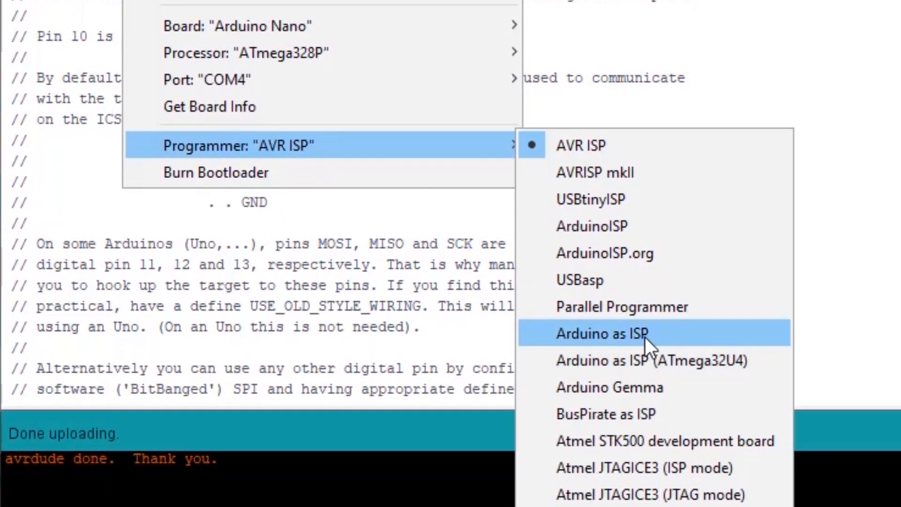
mouse_move(600, 345)
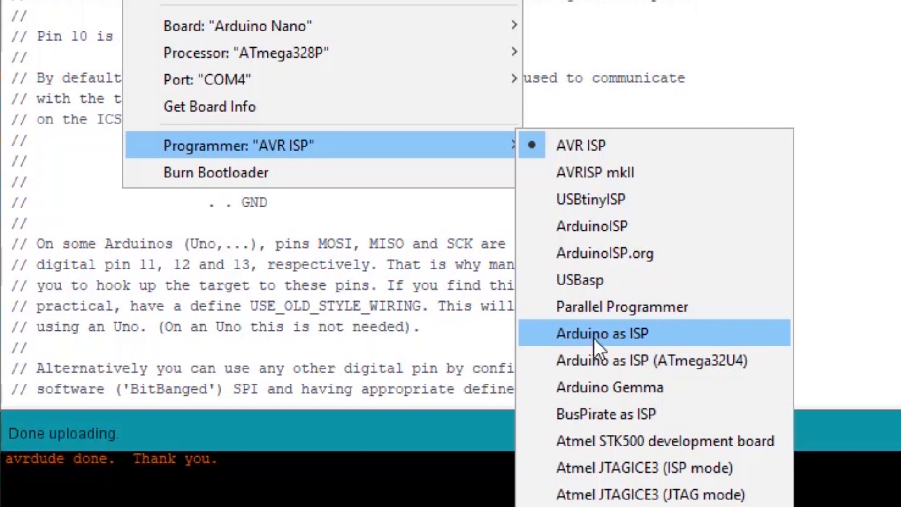
mouse_move(649, 233)
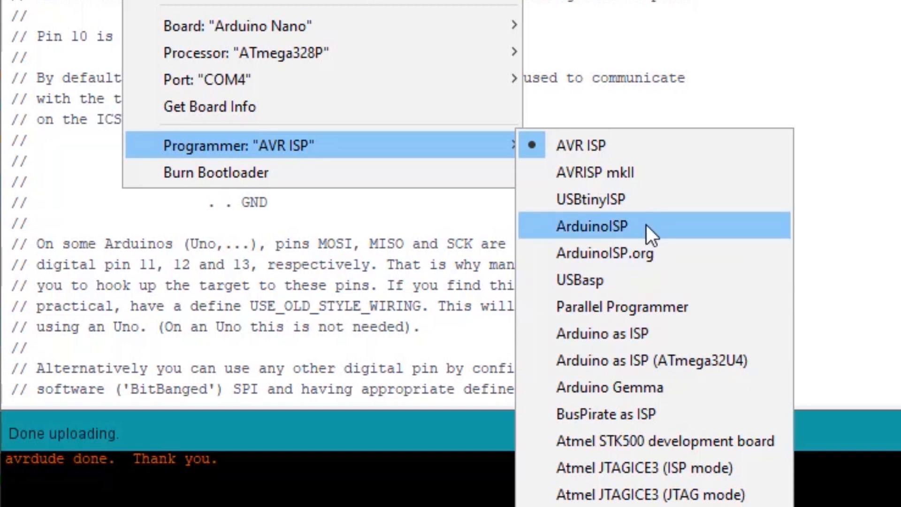
left_click(592, 226)
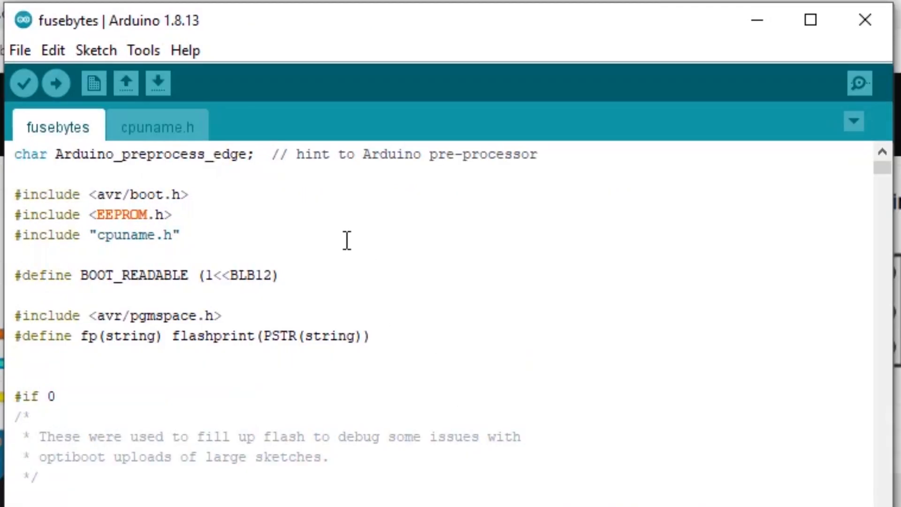
Switch the fusebytes programmer to AVR ISP and open the COM4 Serial Monitor.
left_click(143, 51)
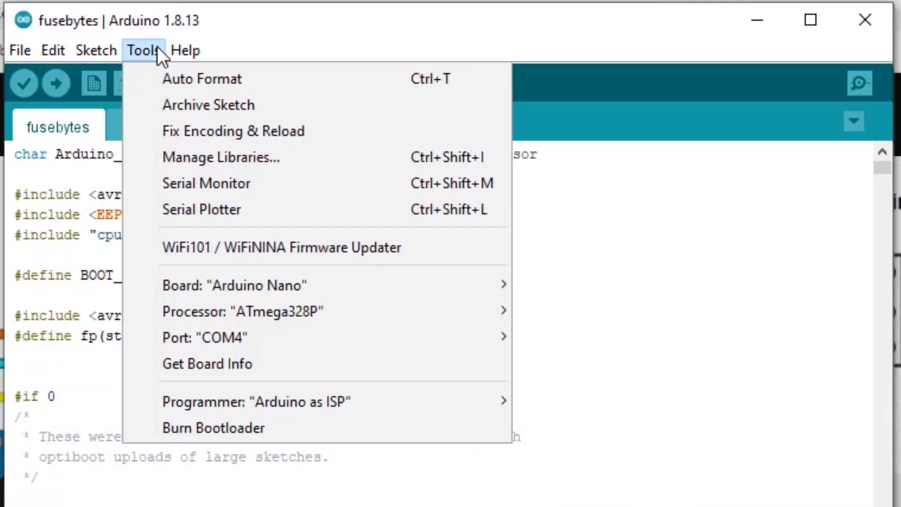
mouse_move(257, 401)
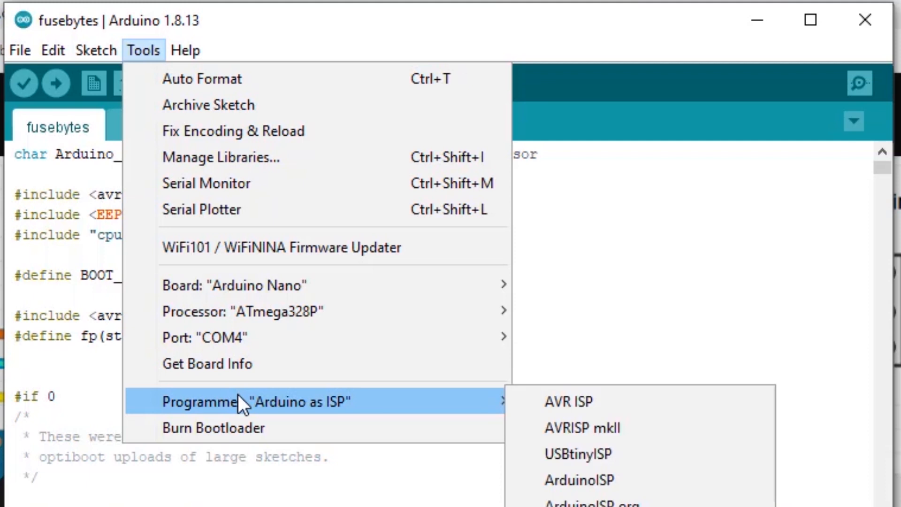
mouse_move(250, 407)
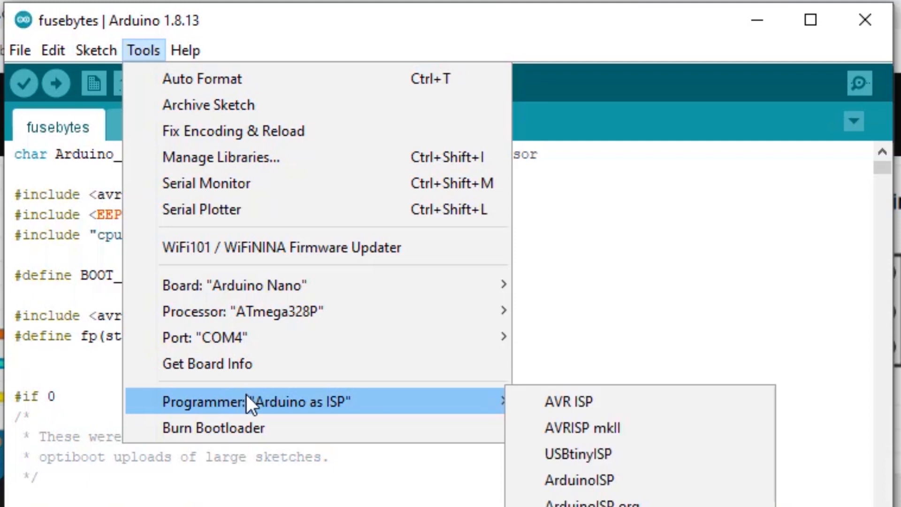
mouse_move(598, 412)
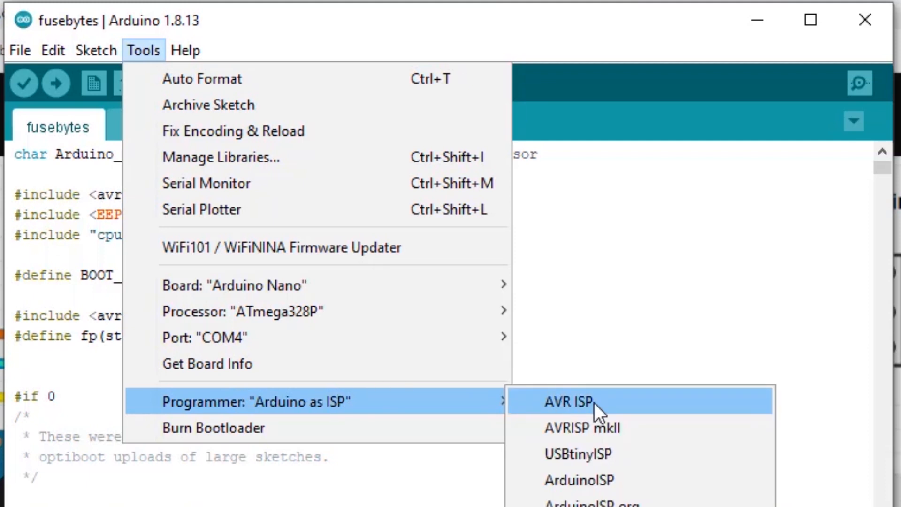
left_click(579, 401)
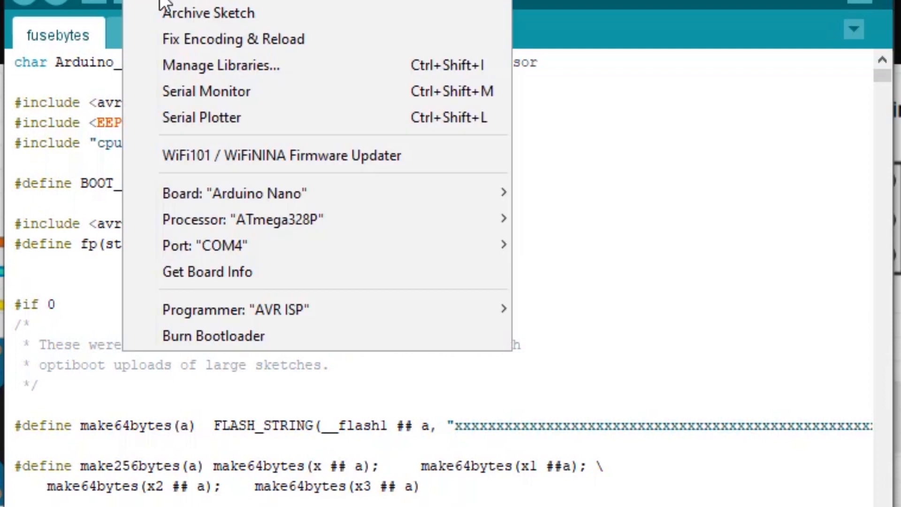
left_click(206, 91)
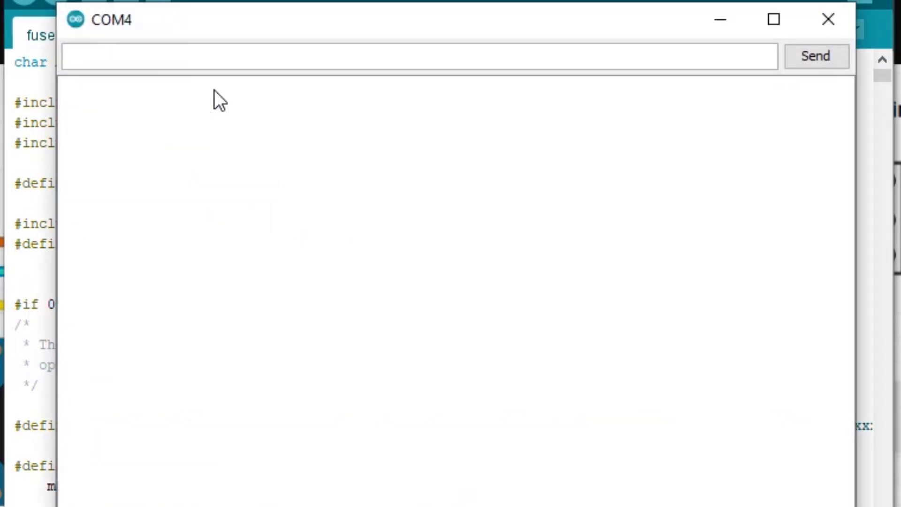
mouse_move(430, 23)
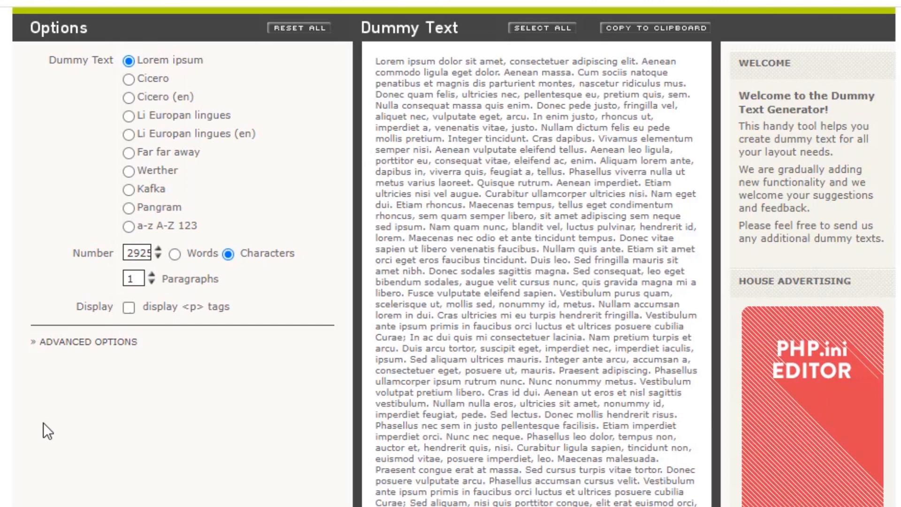
mouse_move(124, 264)
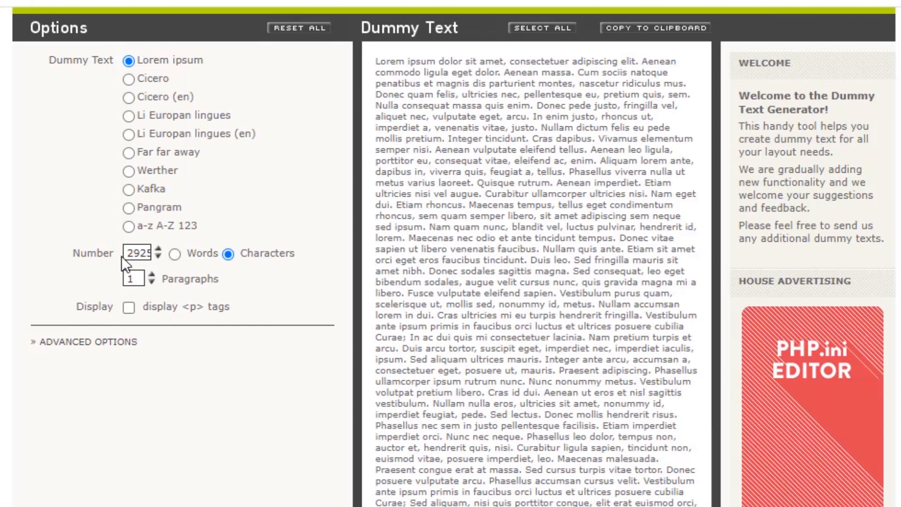
Generate one 2925-character Lorem ipsum paragraph and compute 32256 − 30720 in Calculator.
triple_click(133, 253)
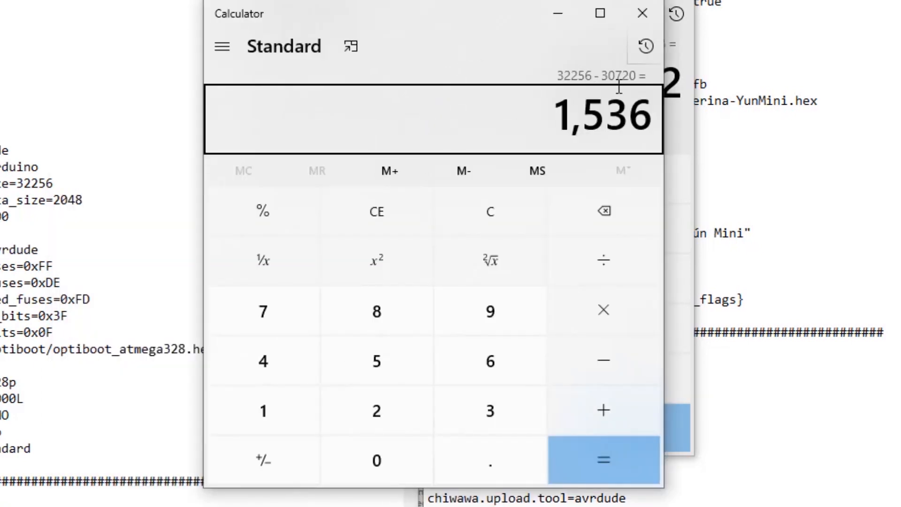
mouse_move(625, 86)
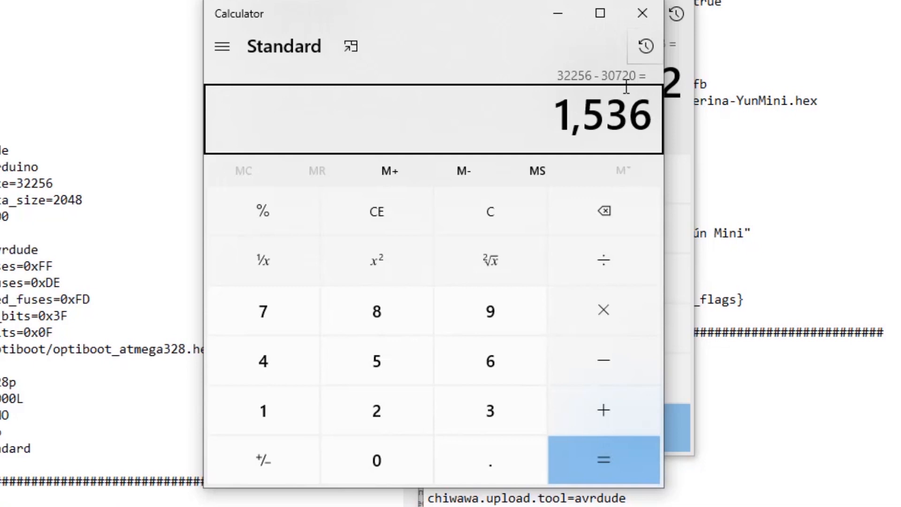
left_click(603, 409)
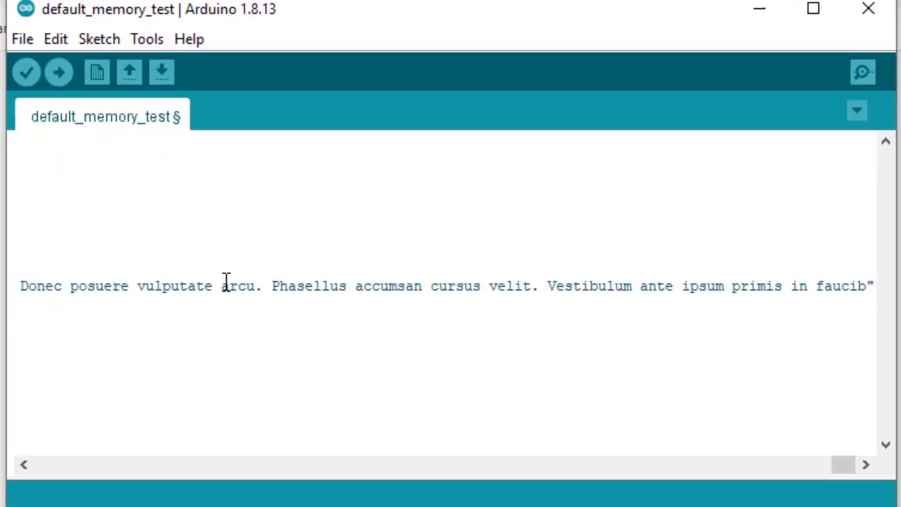
Scroll along the long F() string line and compile the sketch at 32,256 bytes.
scroll("right", 3)
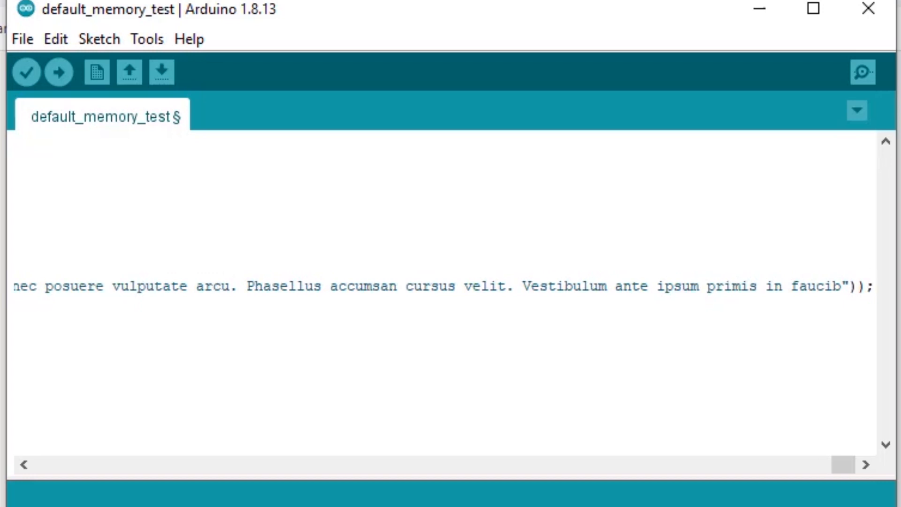
left_click(26, 72)
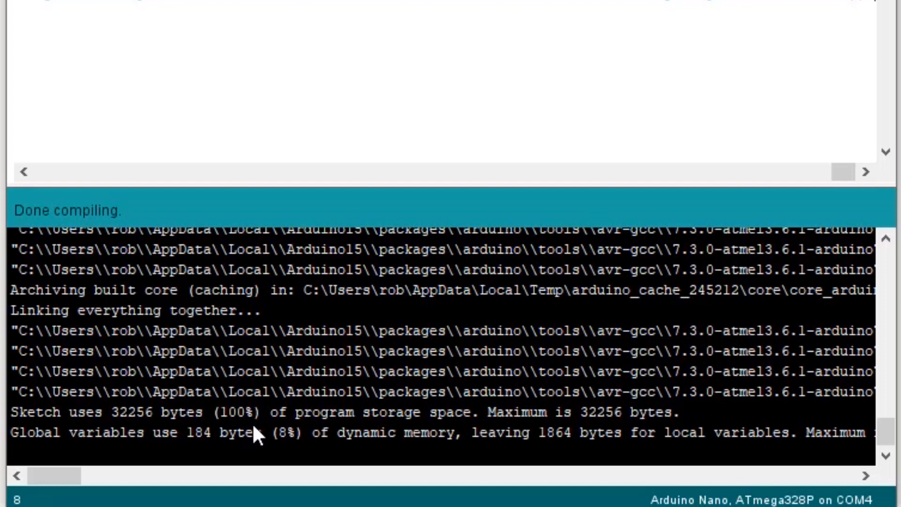
mouse_move(452, 430)
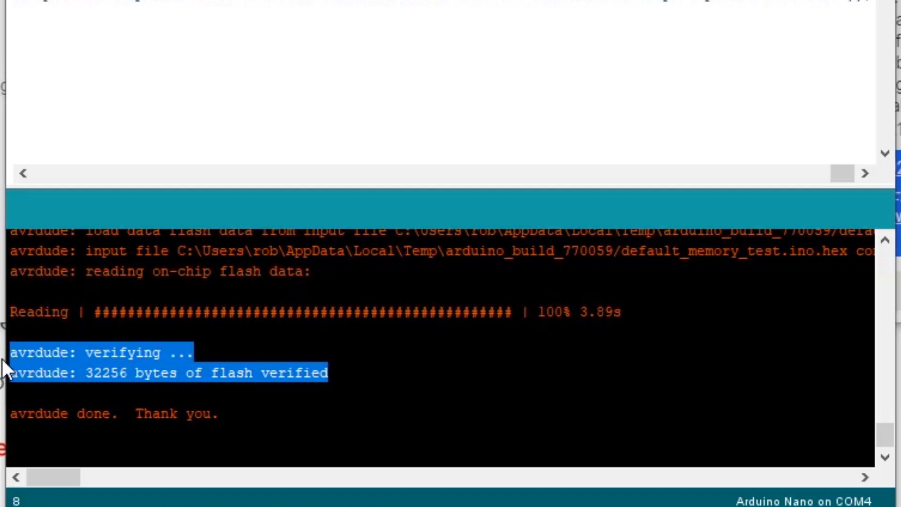
mouse_move(98, 400)
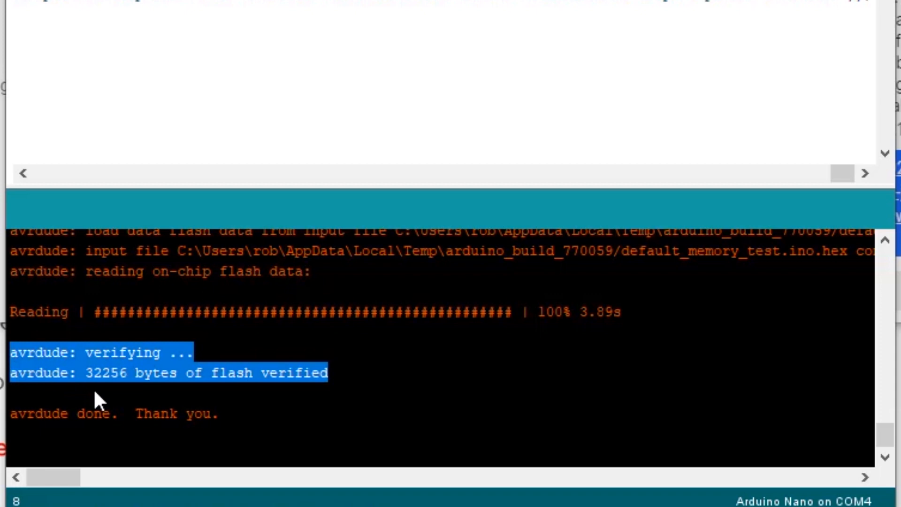
mouse_move(159, 396)
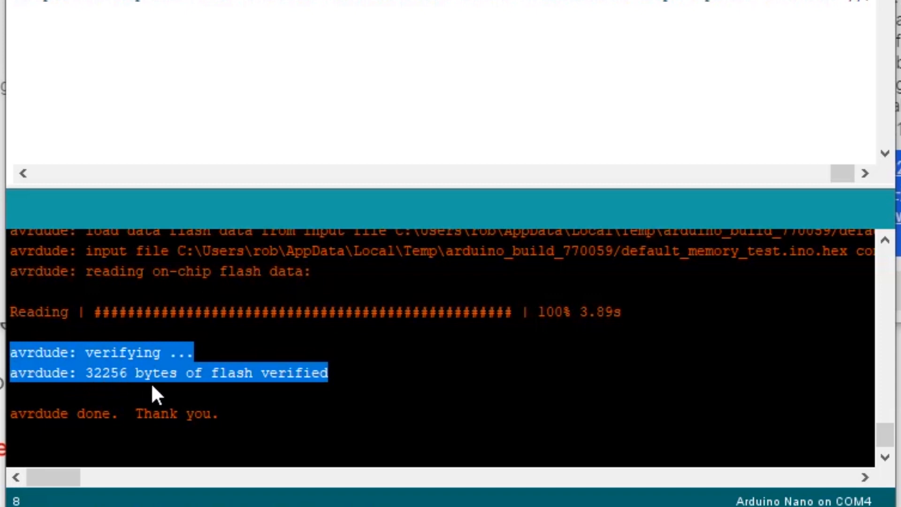
mouse_move(299, 393)
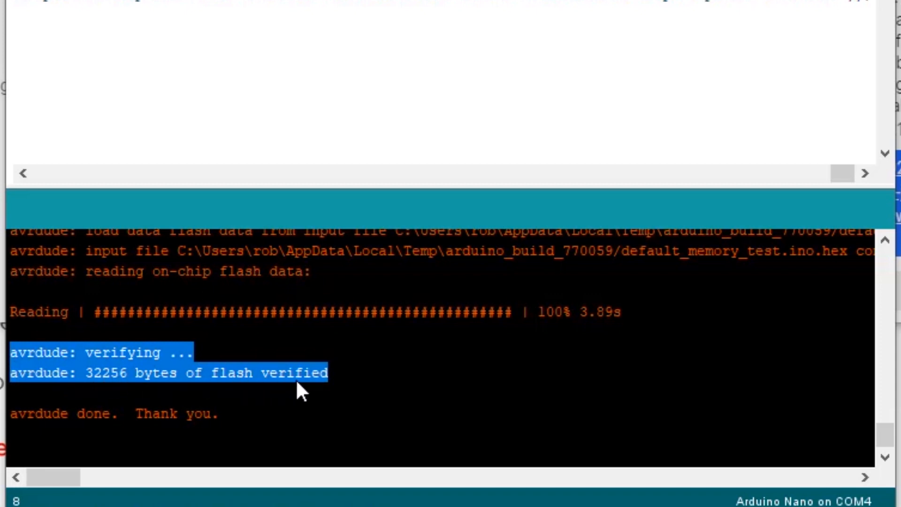
mouse_move(296, 380)
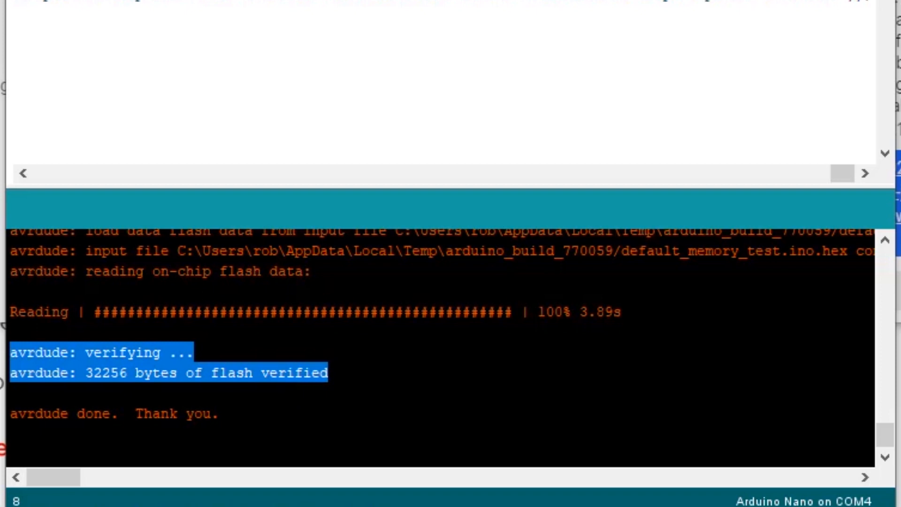
After the 32,256-byte verified upload, view the printed dummy text in Serial Monitor, then close it.
left_click(145, 42)
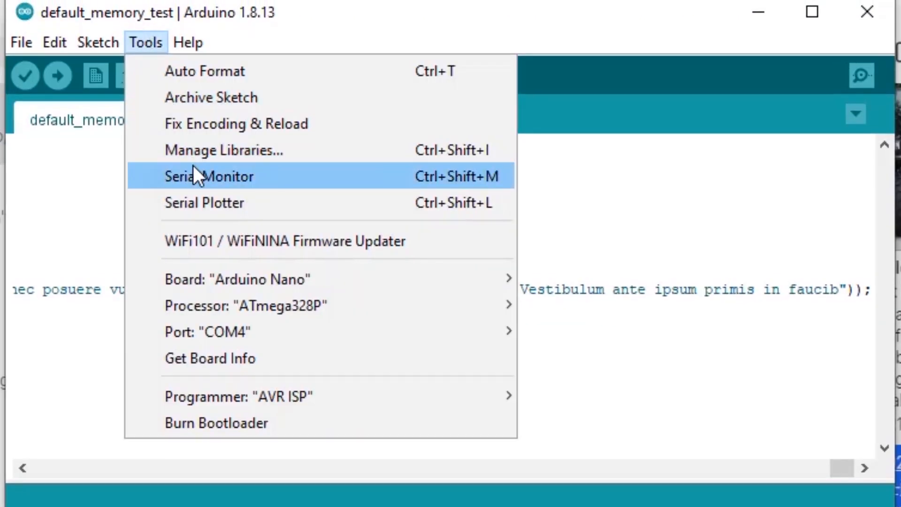
left_click(209, 176)
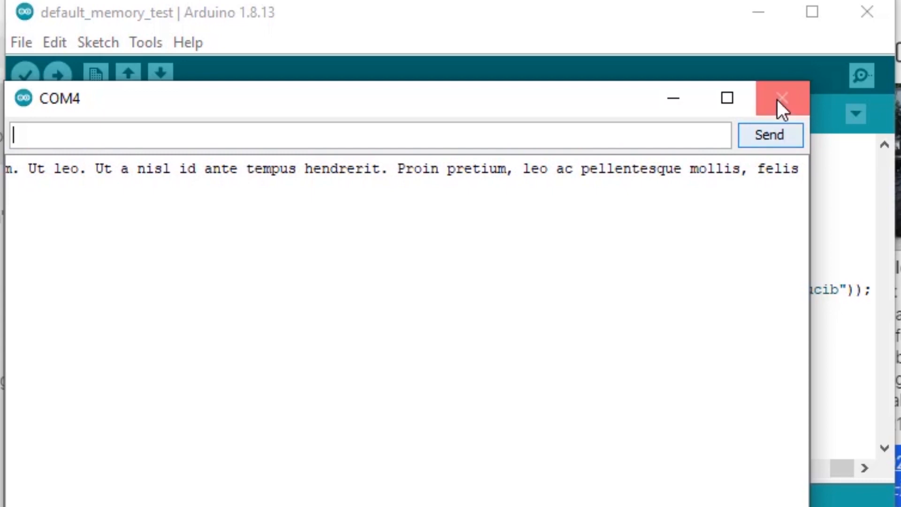
left_click(780, 97)
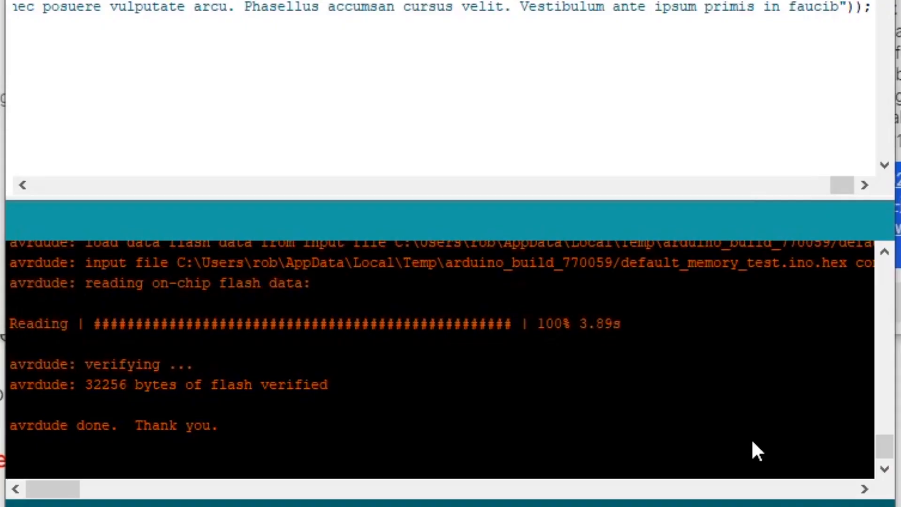
mouse_move(371, 396)
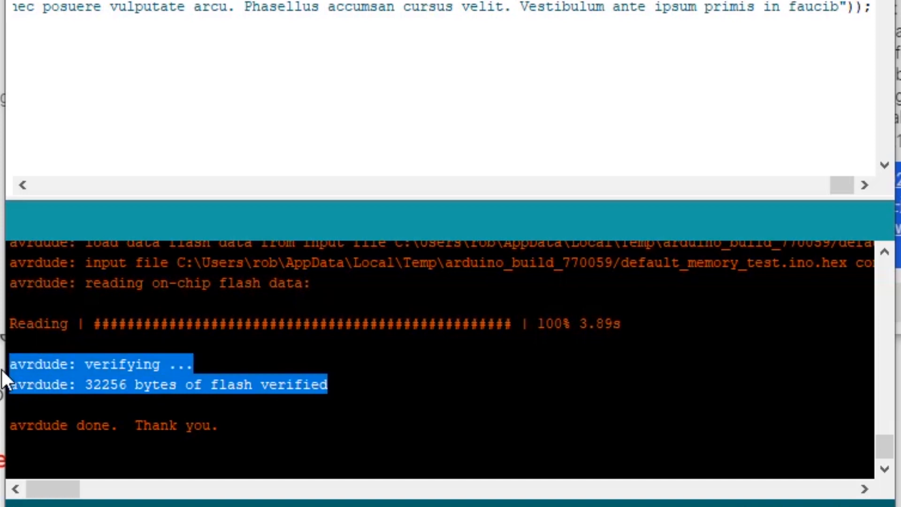
mouse_move(263, 74)
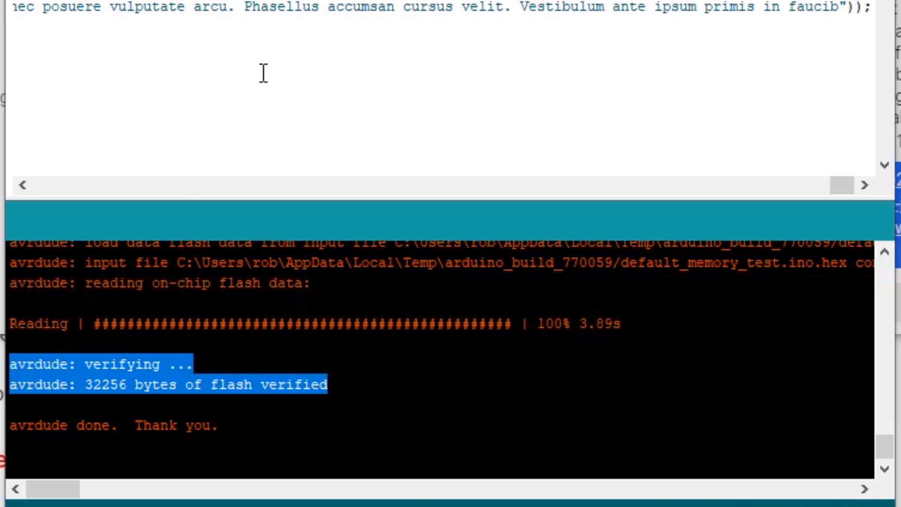
left_click(432, 377)
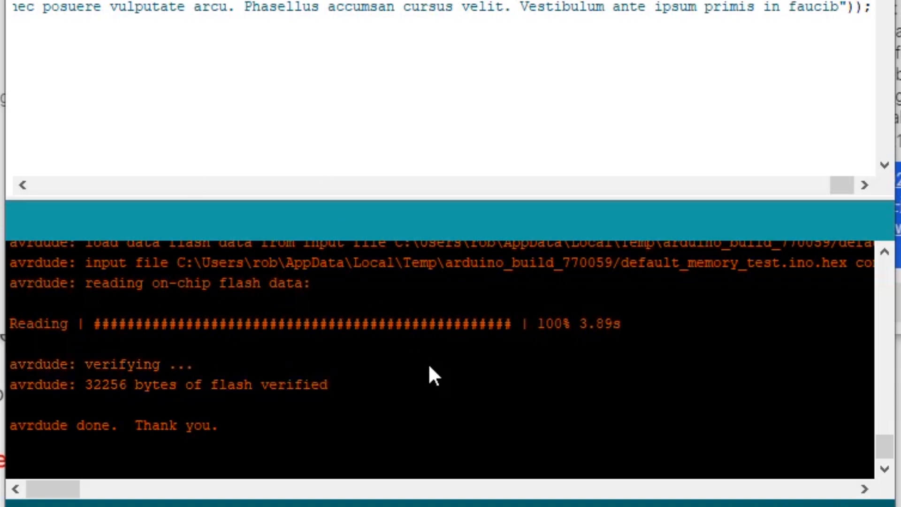